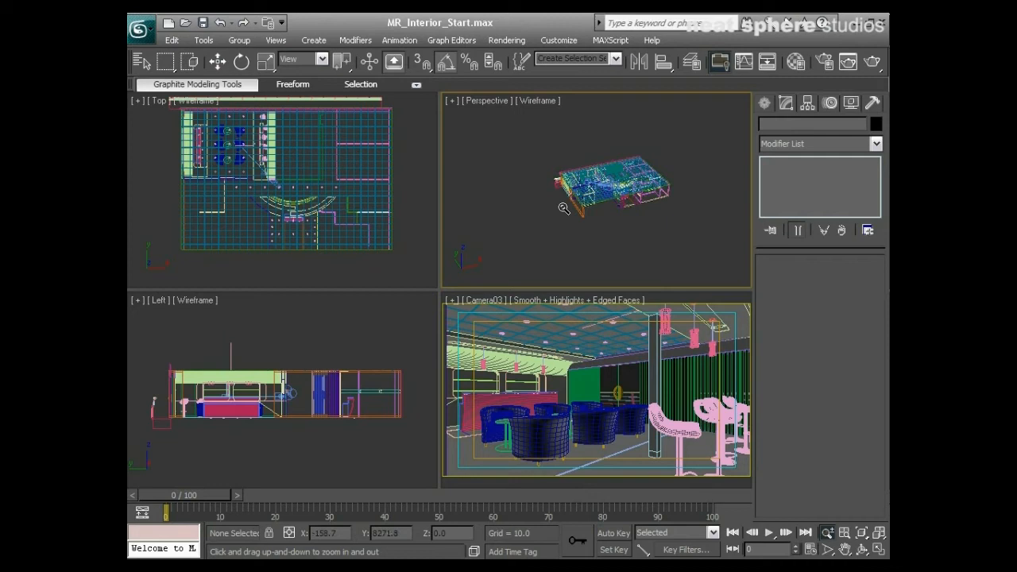
Create a Daylight system, accept photographic exposure control, and place its compass in the Perspective view
click(763, 104)
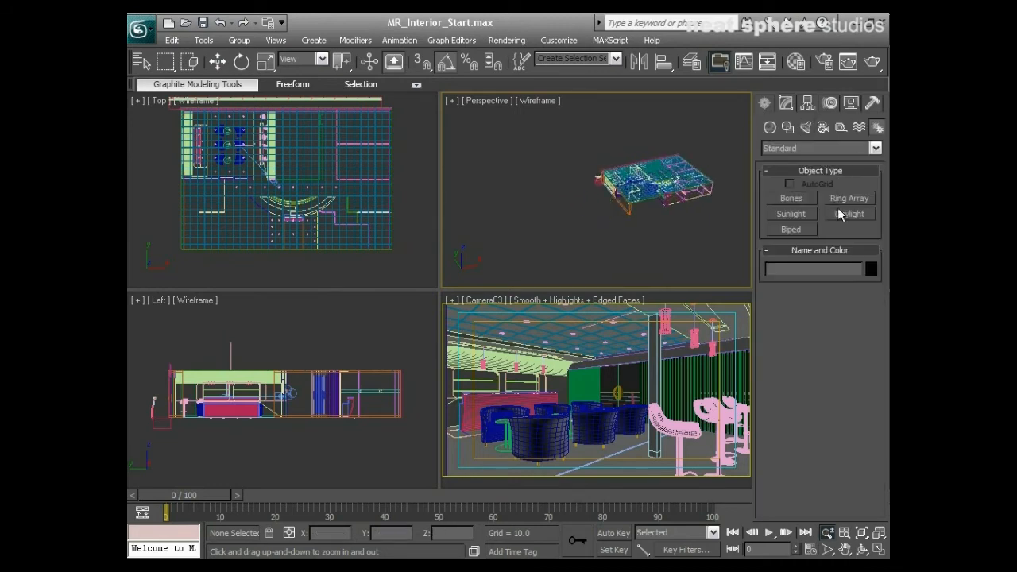
click(849, 213)
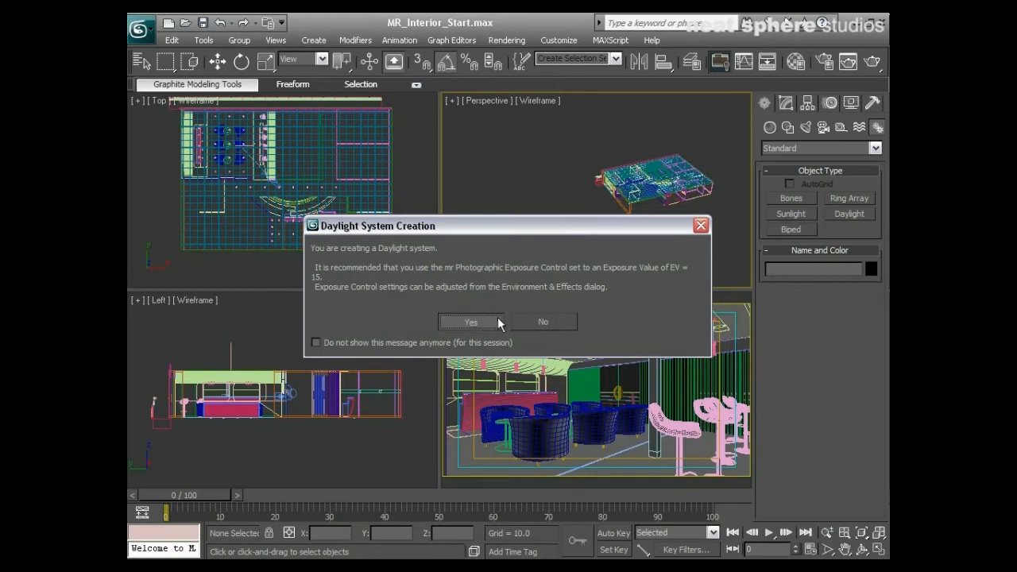
click(470, 321)
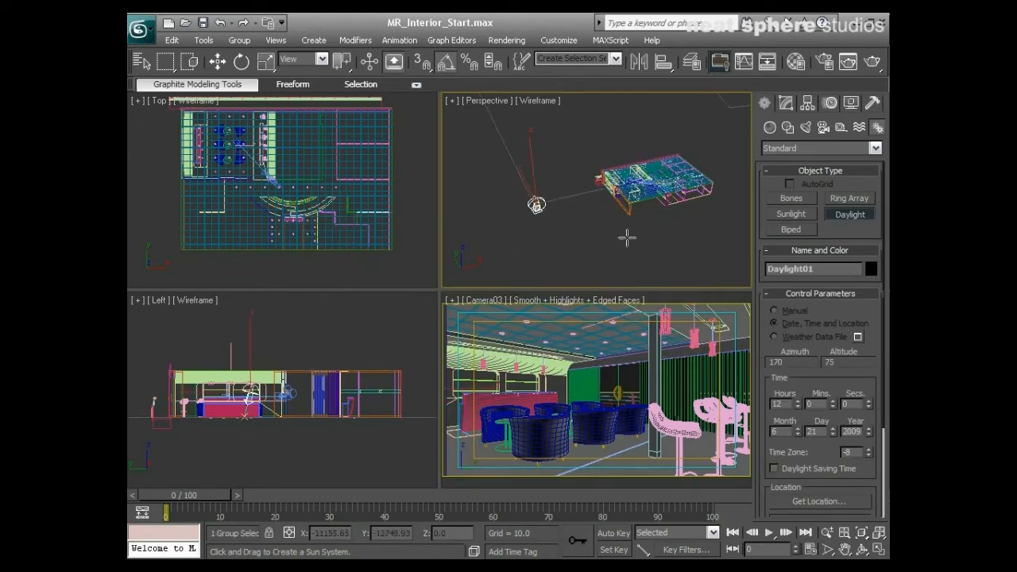
drag(537, 204, 538, 209)
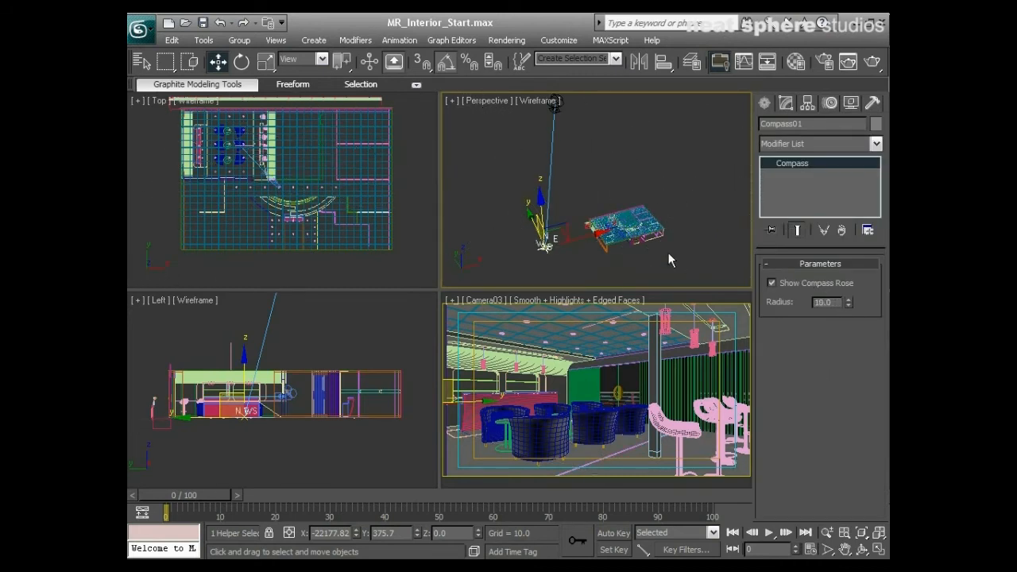
Set the skylight to mr Sky with the mr Physical Sky environment and move the sun manually
click(849, 299)
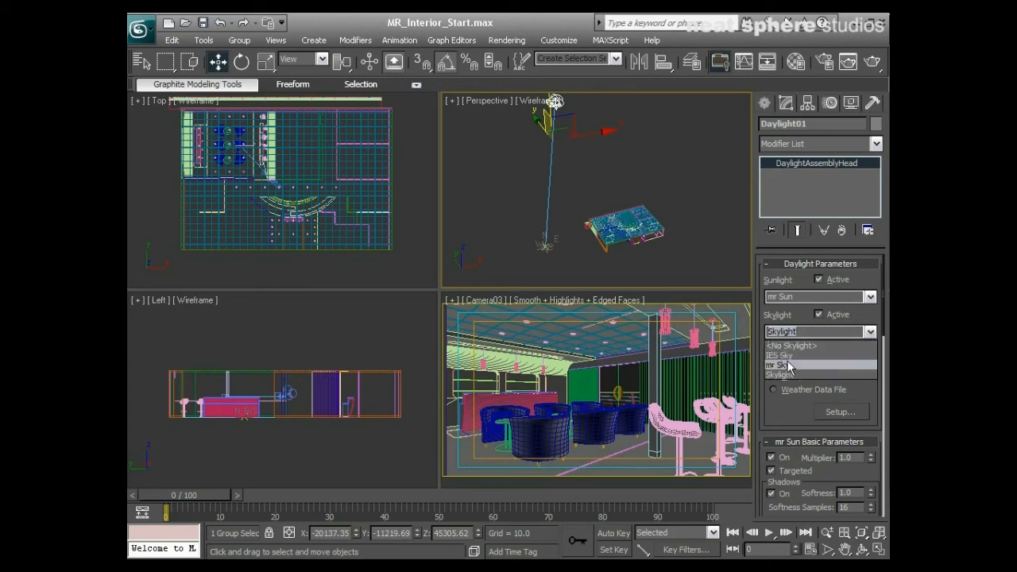
click(788, 364)
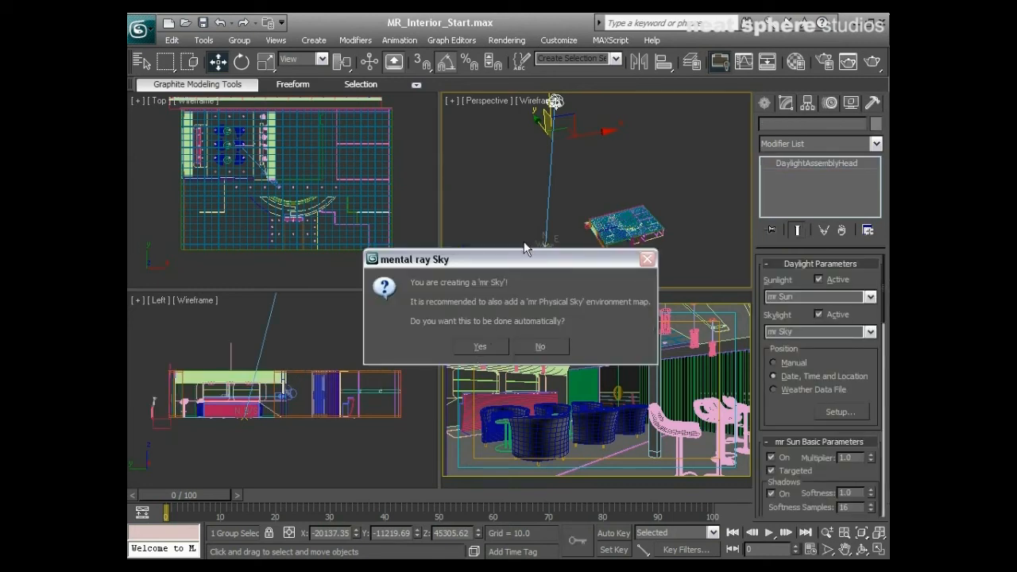
click(480, 347)
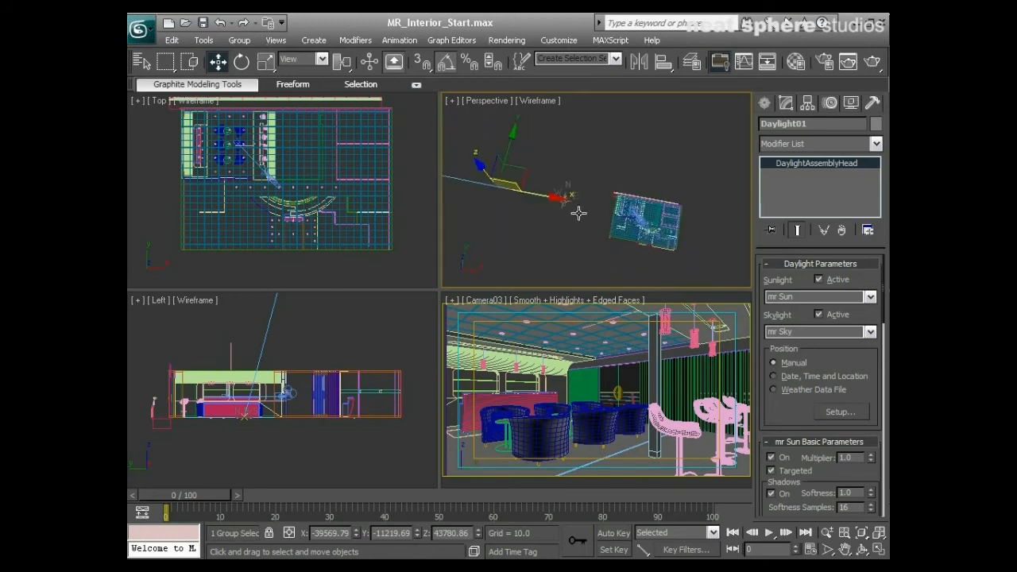
drag(557, 197, 563, 143)
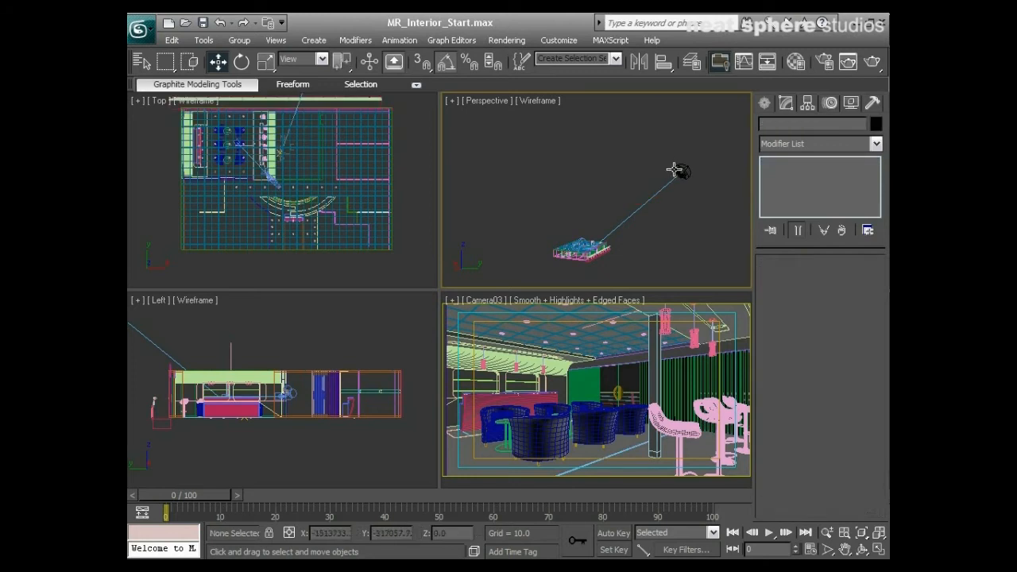
click(678, 170)
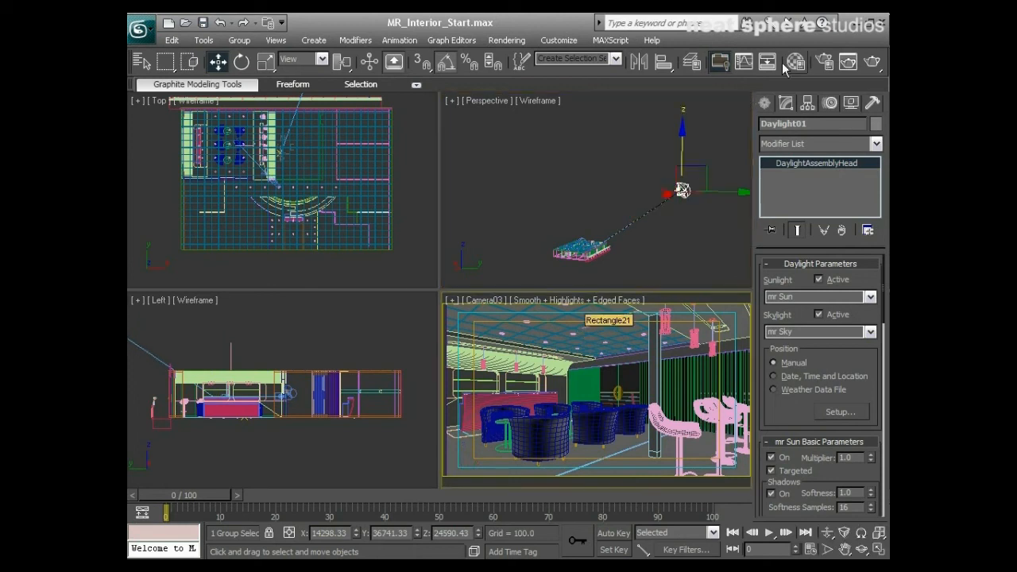
mouse_move(823, 65)
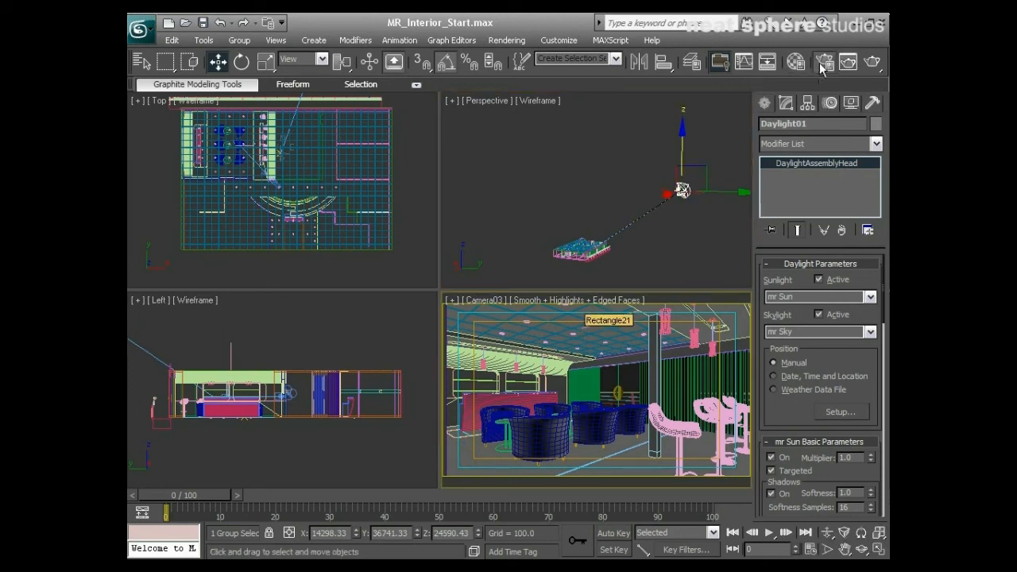
Lower the Final Gather precision preset to Low in Render Setup's Indirect Illumination settings
click(823, 62)
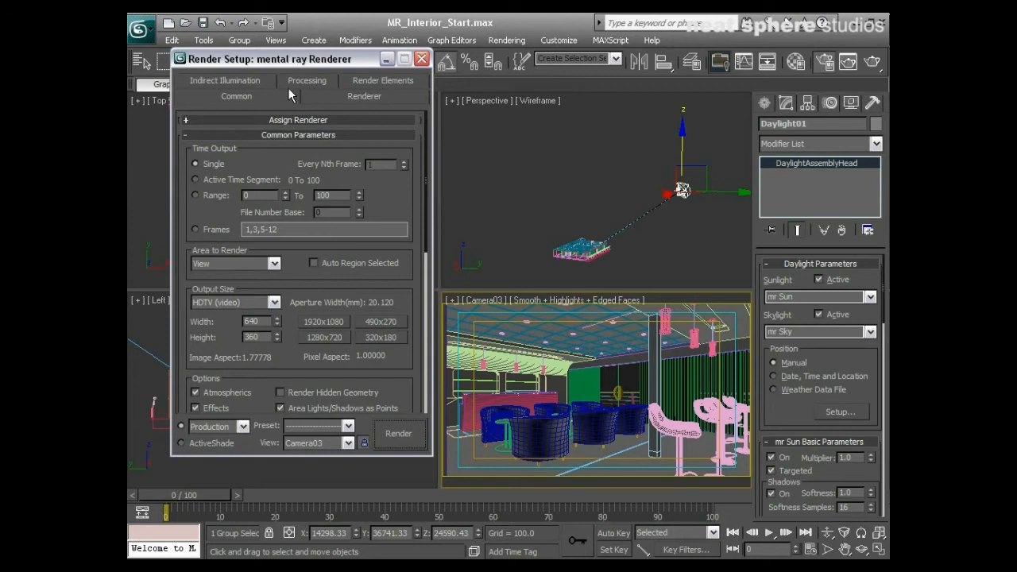
click(225, 80)
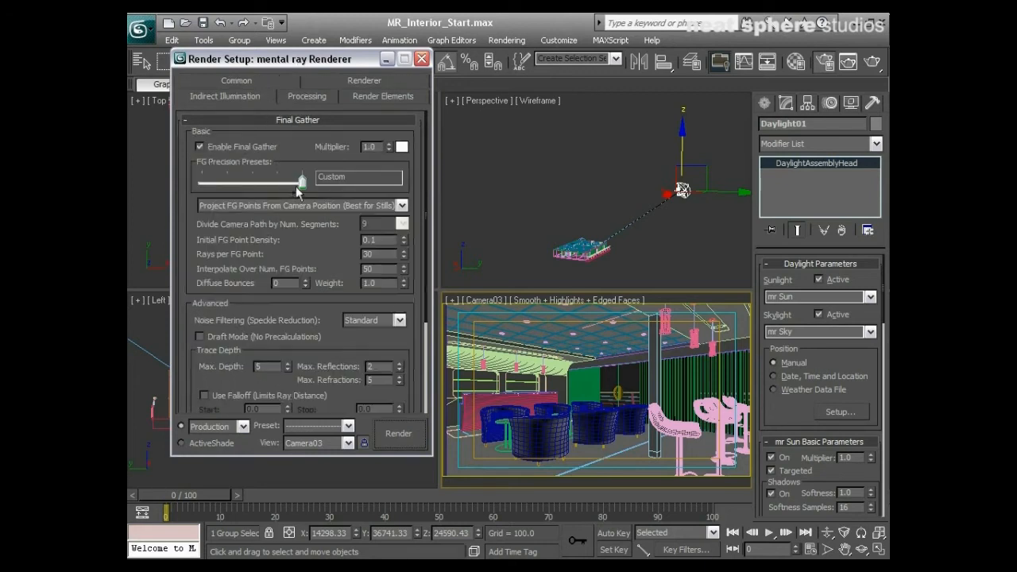
drag(302, 181, 226, 181)
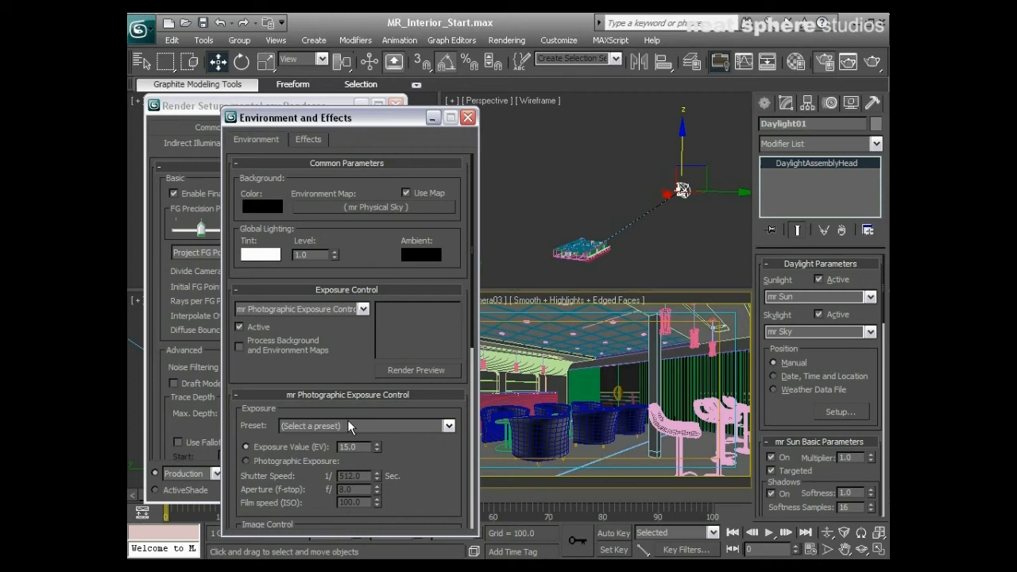
mouse_move(659, 297)
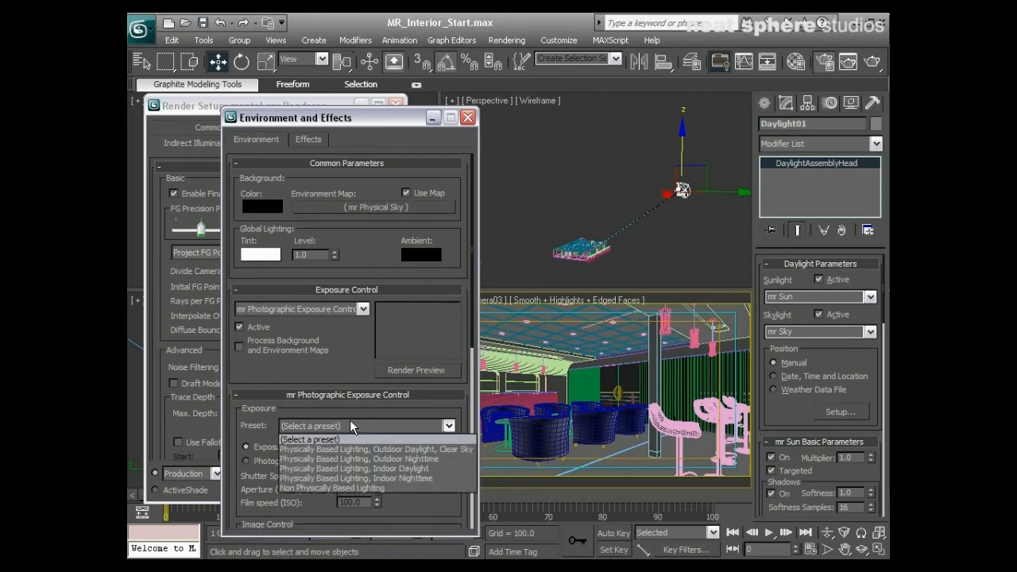
mouse_move(387, 467)
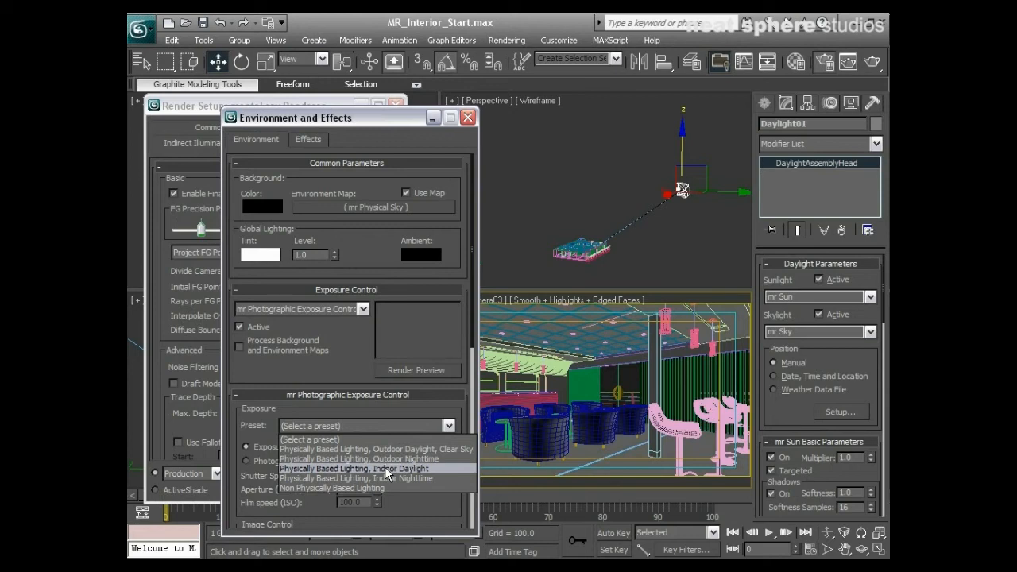
Apply the Physically Based Lighting, Indoor Daylight exposure preset and render a preview
click(366, 467)
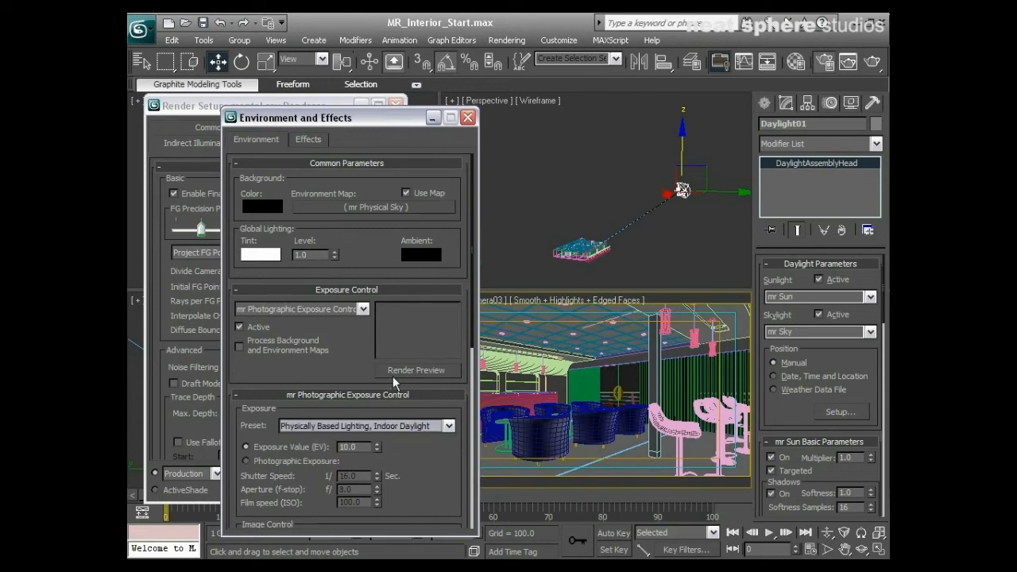
click(416, 371)
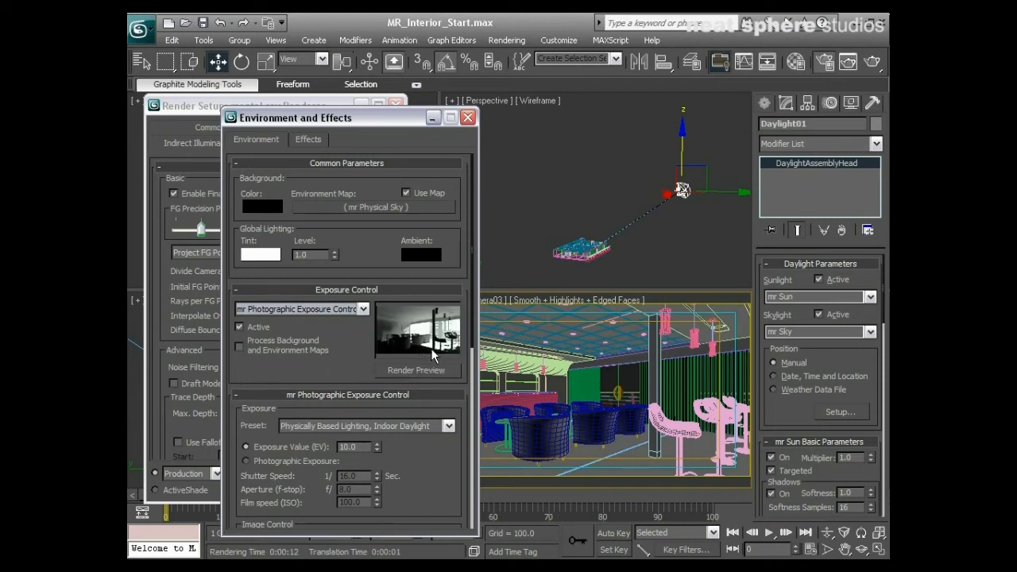
mouse_move(388, 357)
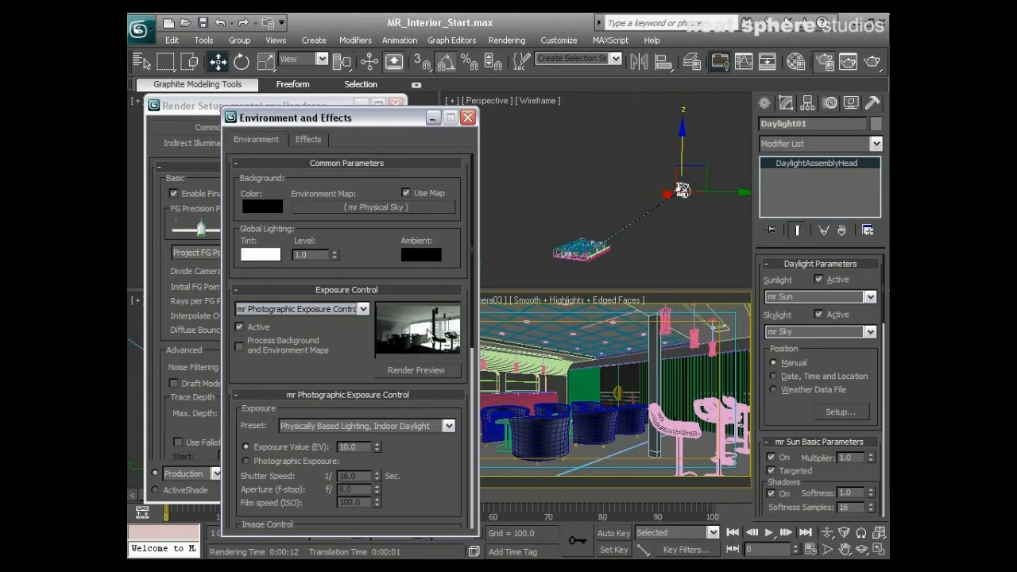
mouse_move(388, 321)
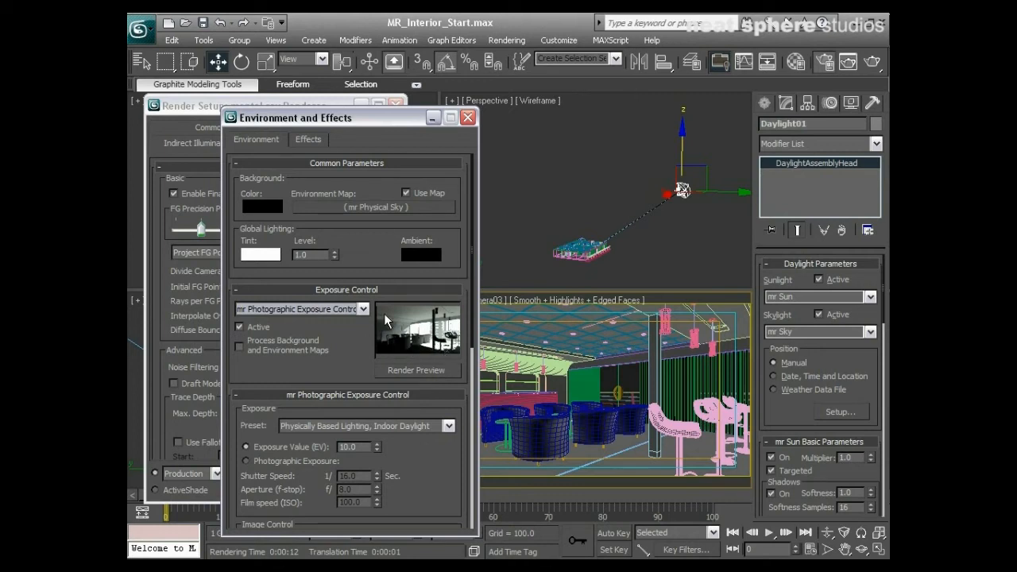
mouse_move(706, 191)
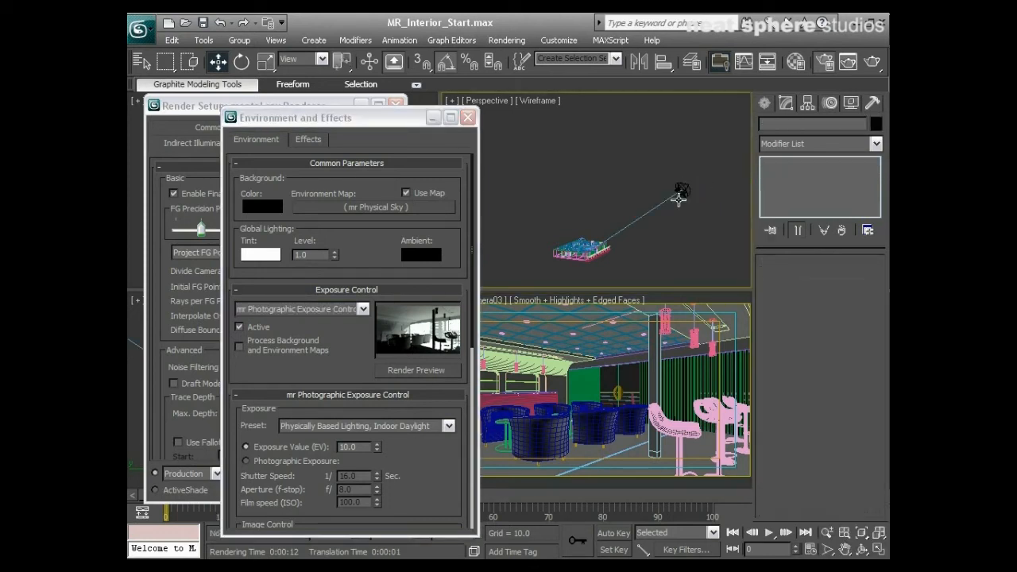
Enable Global Illumination under Caustics and Global Illumination in the mental ray settings
click(681, 191)
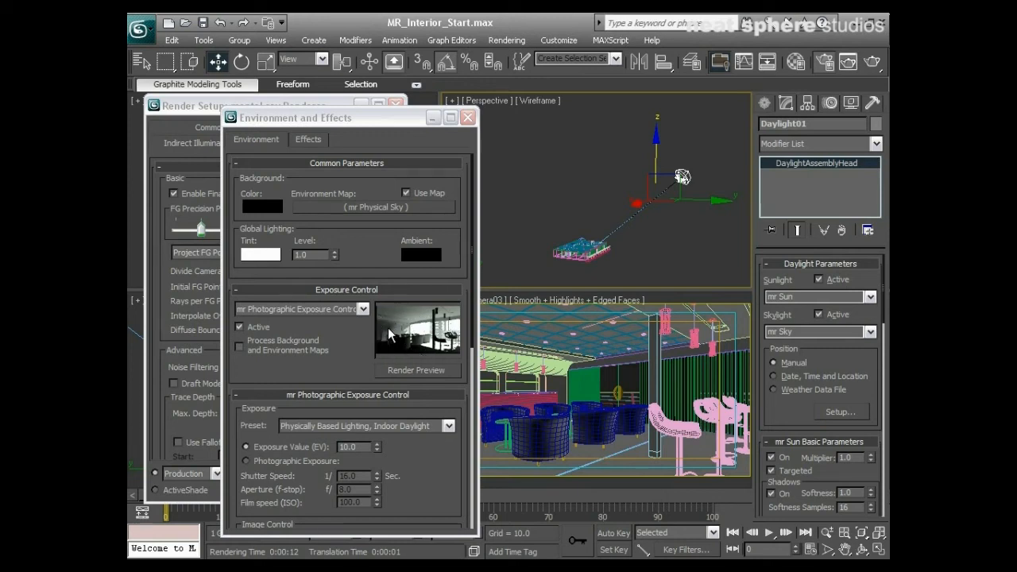
click(468, 118)
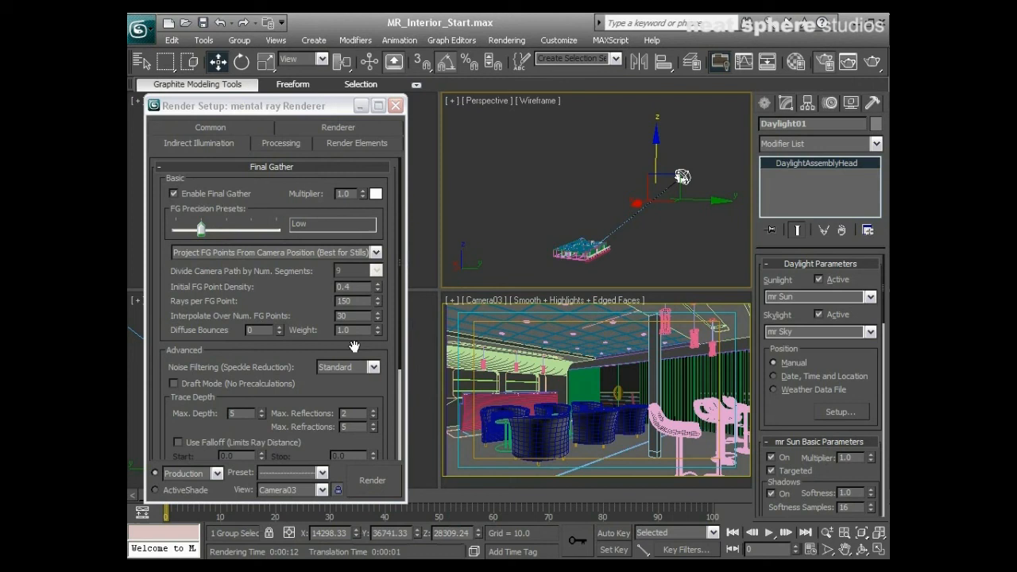
scroll(down, 3)
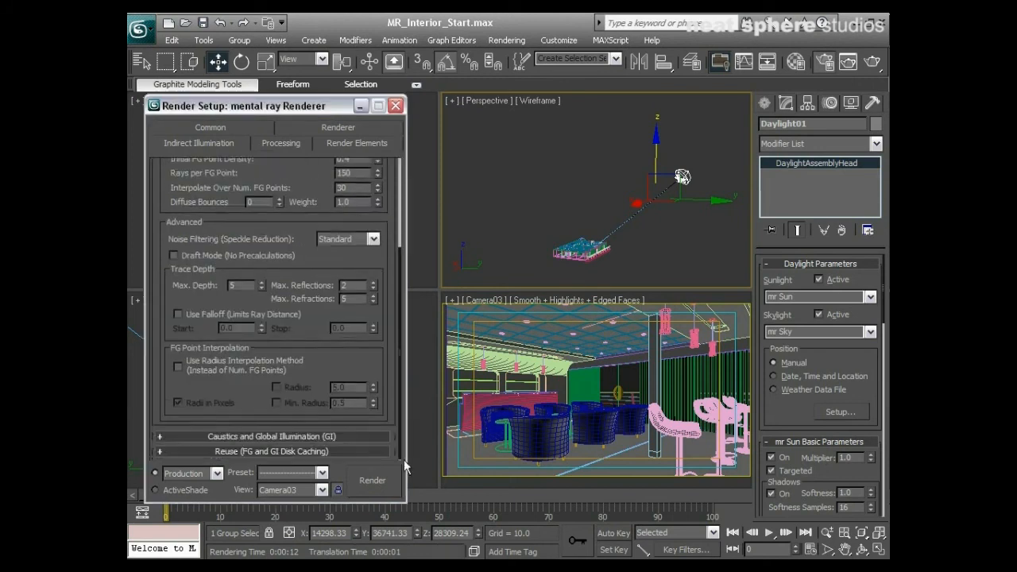
click(272, 435)
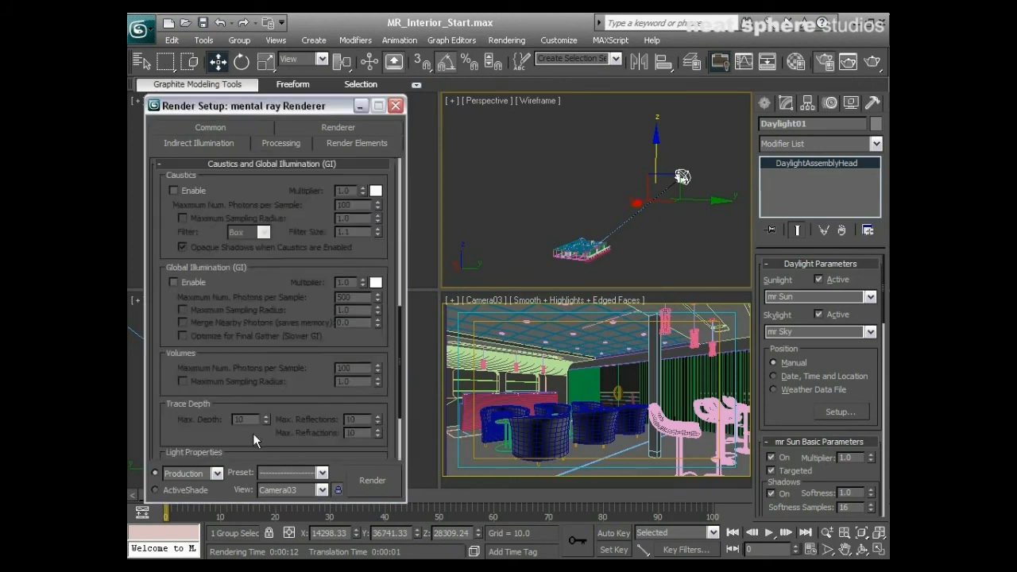
click(175, 283)
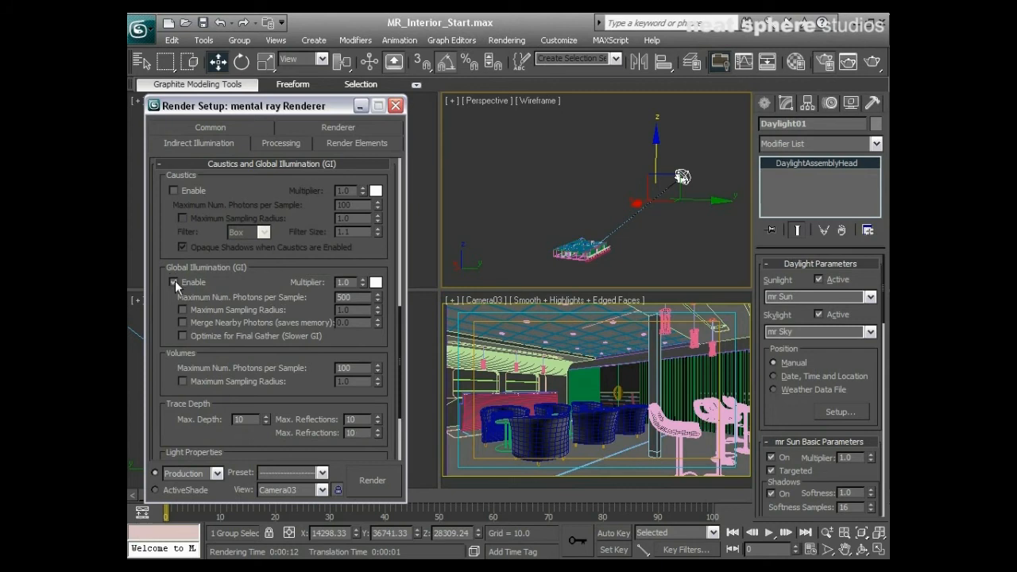
click(174, 283)
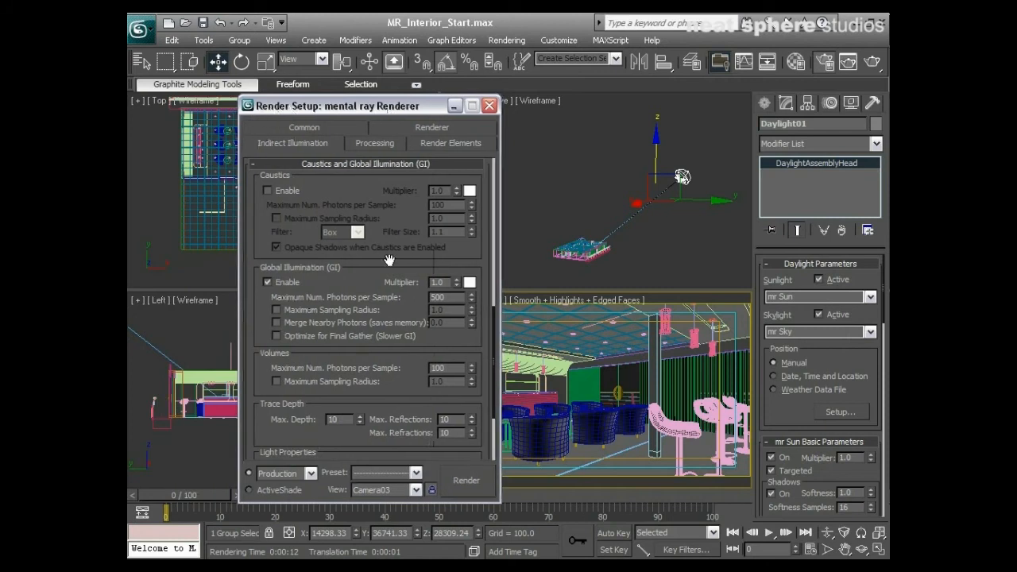
Bring up Environment and Effects exposure settings and render a fresh exposure preview
click(505, 40)
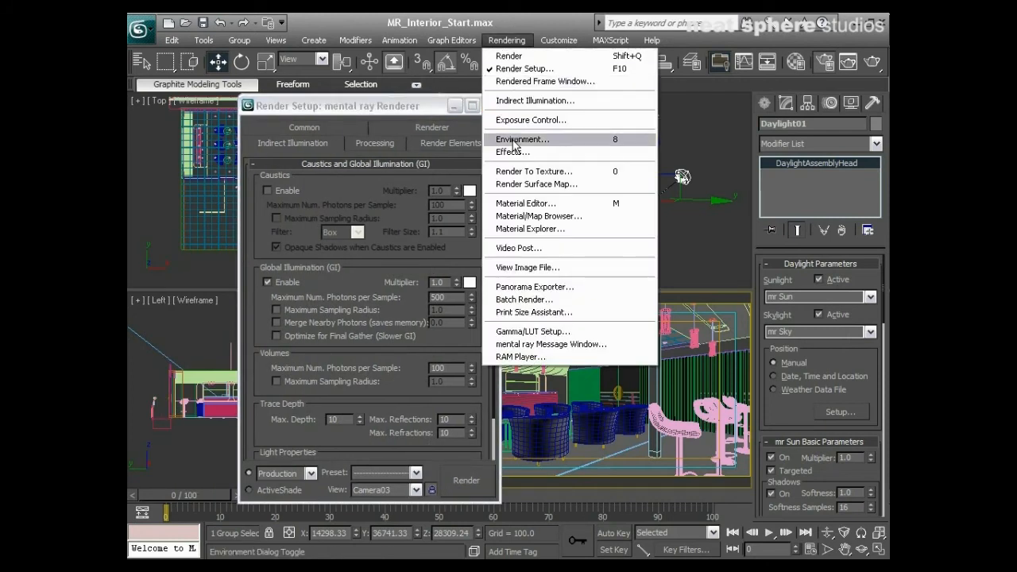
click(521, 140)
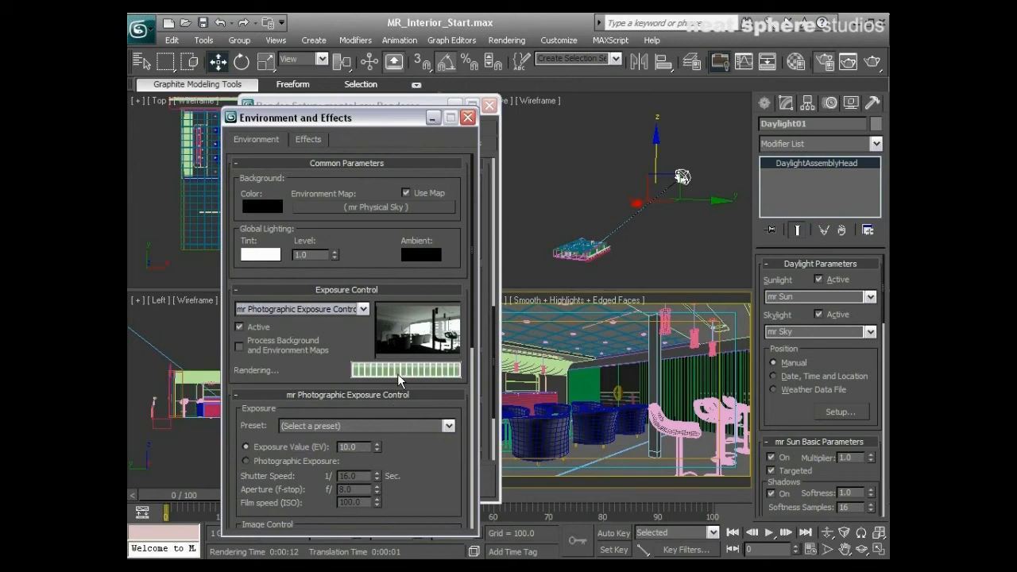
mouse_move(445, 359)
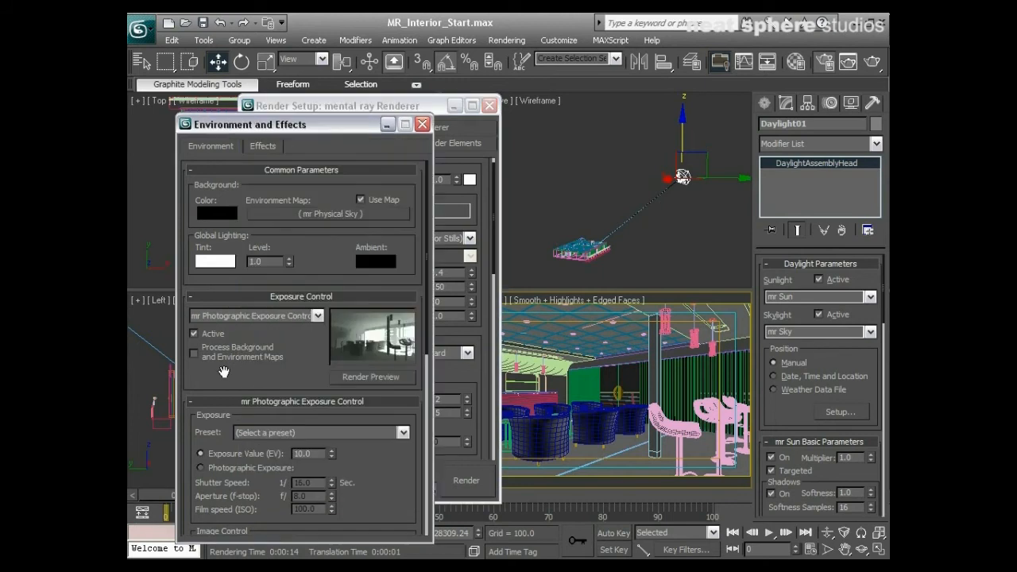
mouse_move(373, 387)
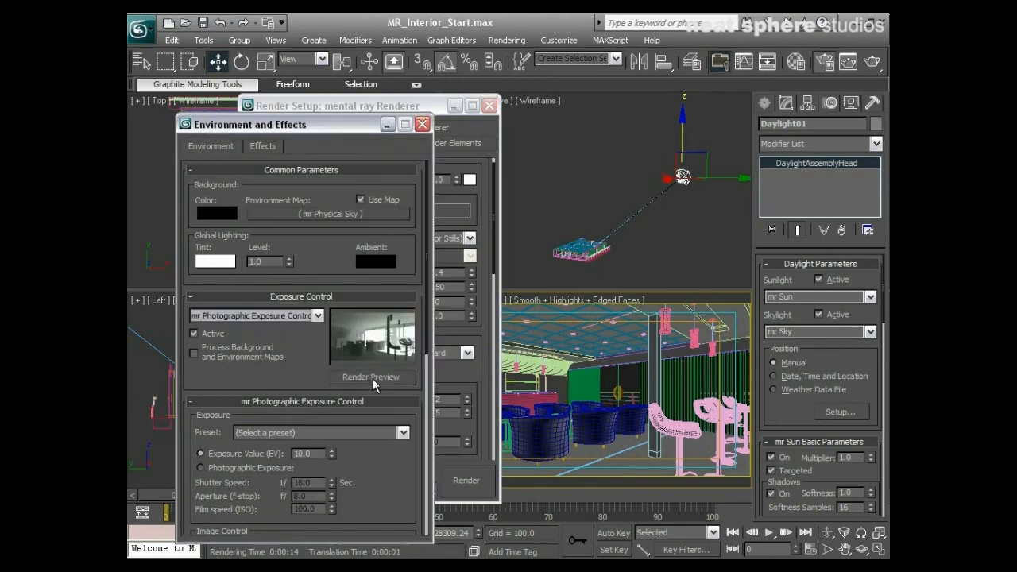
click(372, 377)
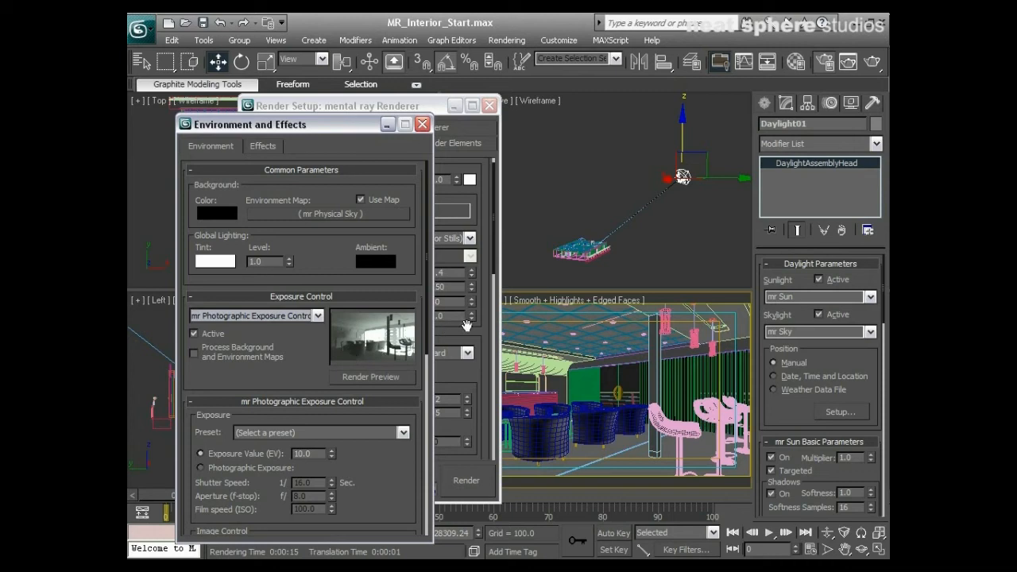
mouse_move(839, 86)
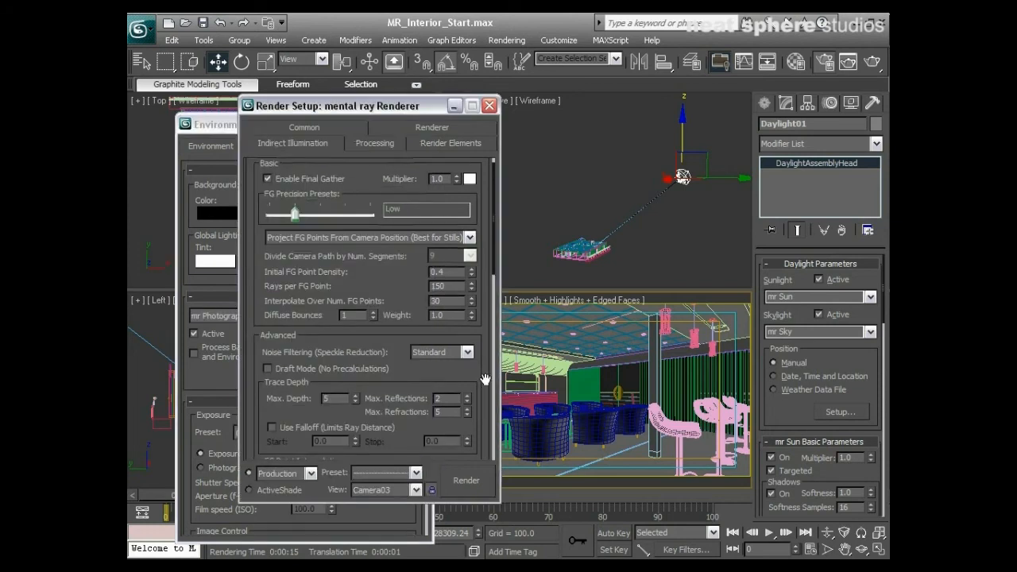
Render a 480×270 mental ray test of the Camera03 view from the Common settings
click(304, 127)
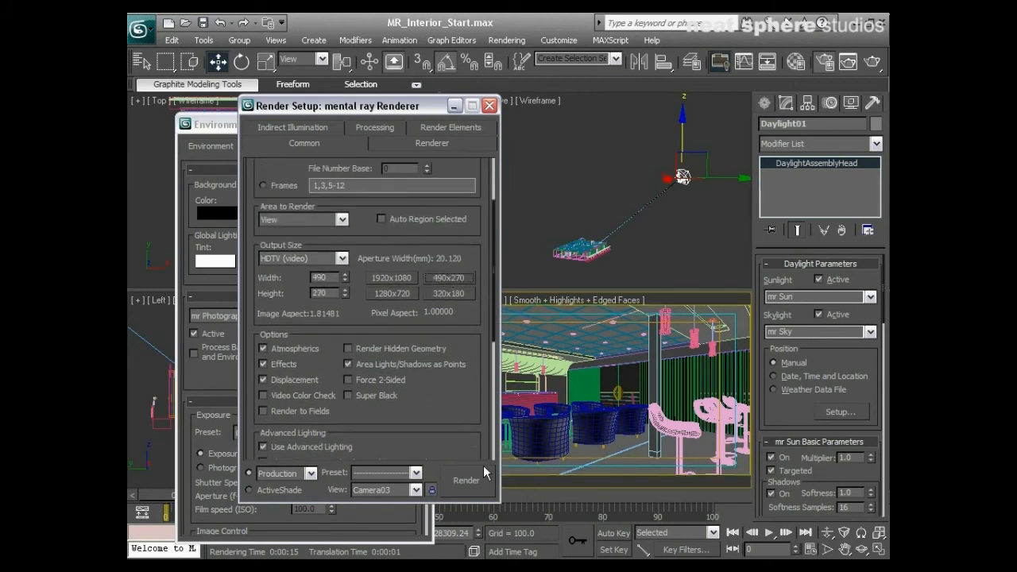
click(468, 480)
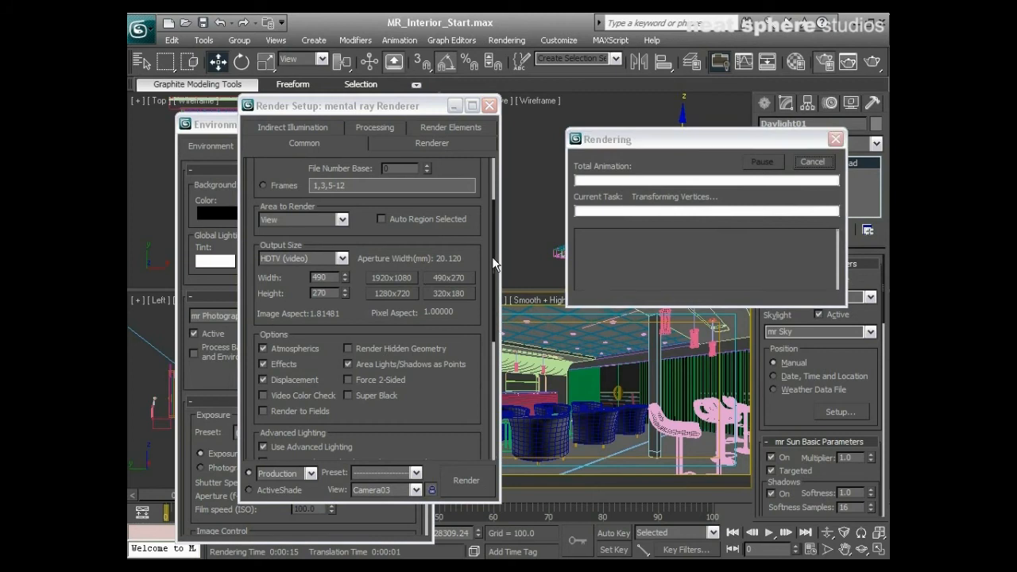
click(465, 481)
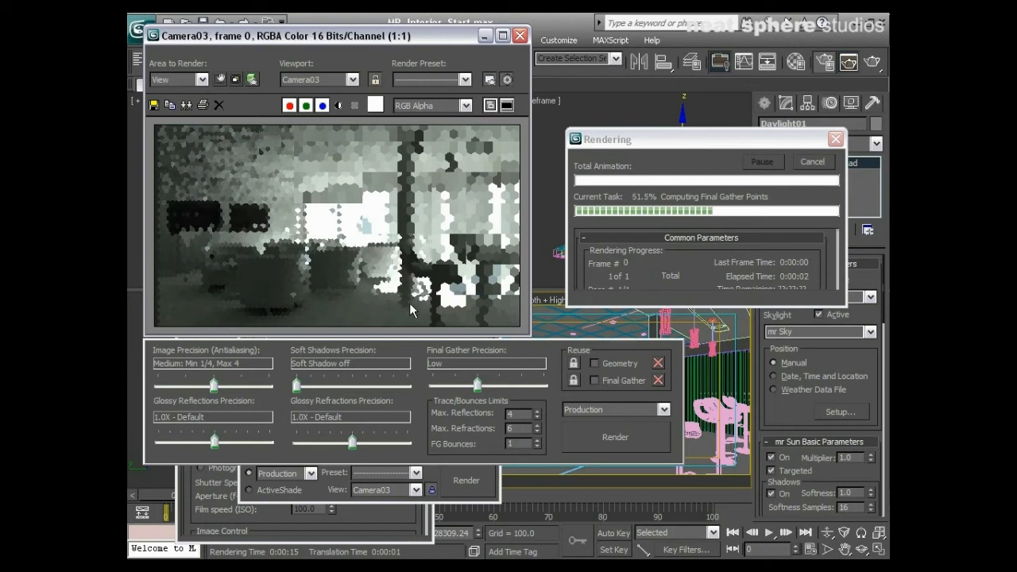
mouse_move(298, 194)
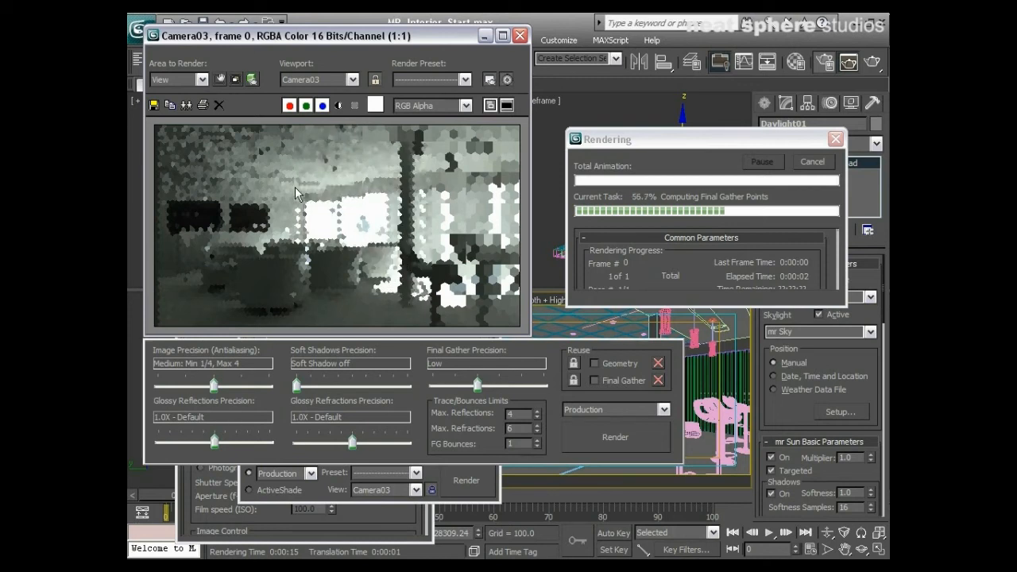
mouse_move(503, 232)
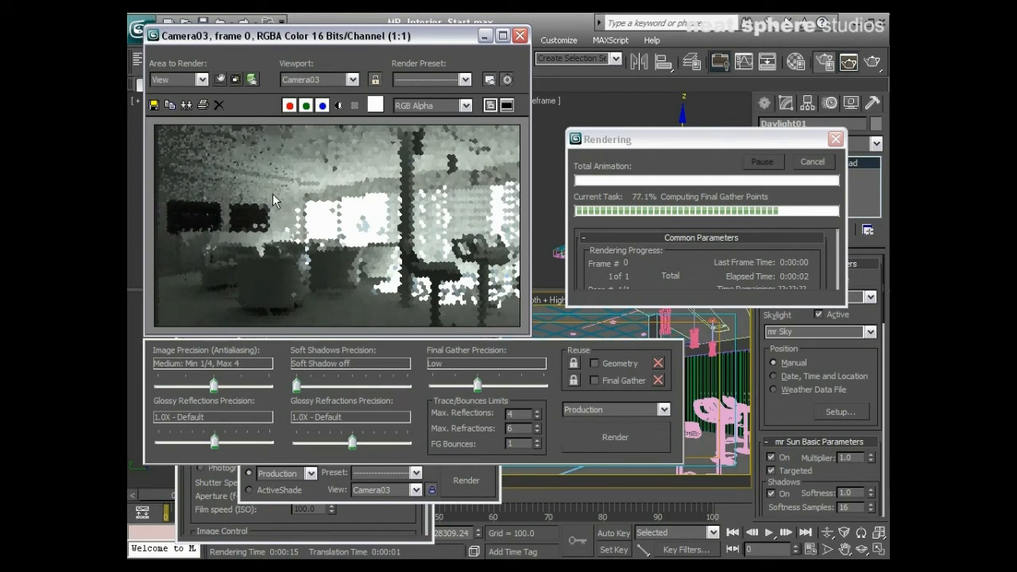
mouse_move(326, 253)
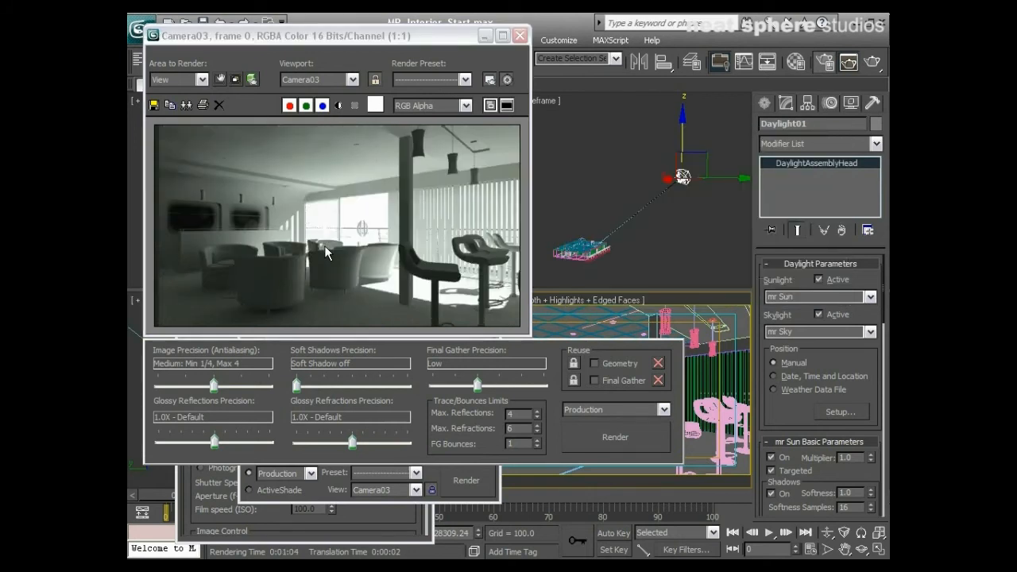
mouse_move(397, 162)
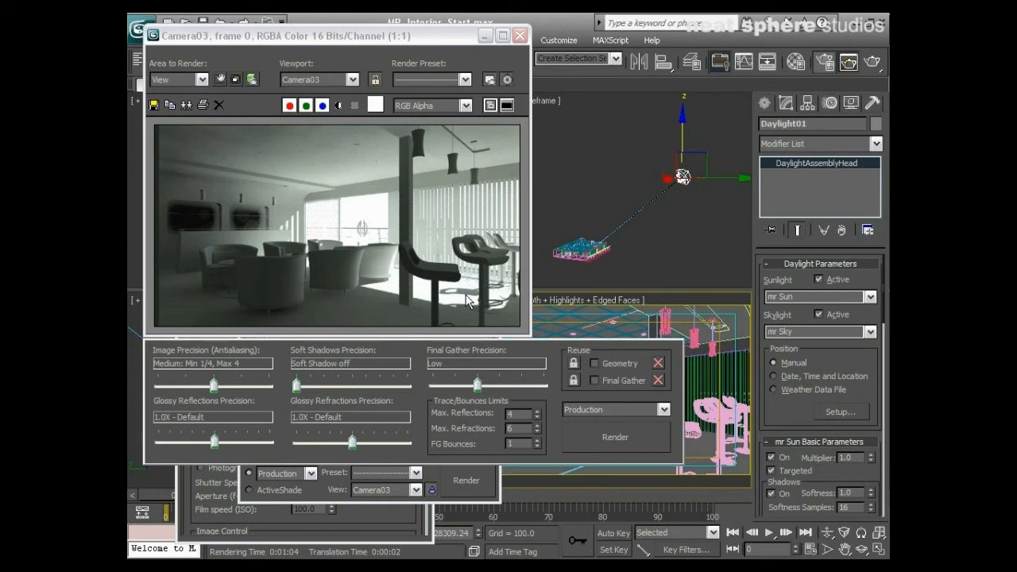
mouse_move(373, 297)
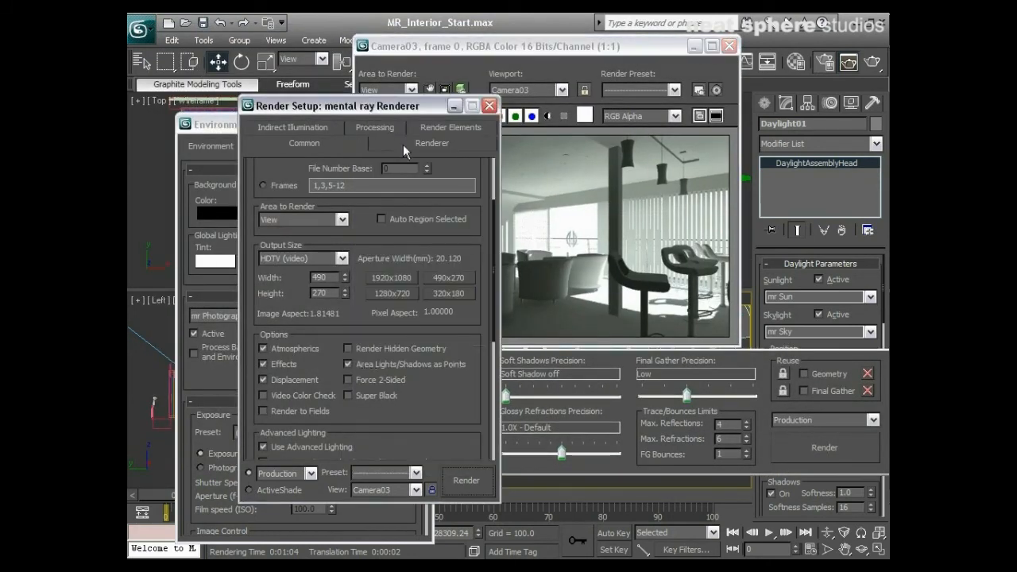
Set the antialiasing filter type to Mitchell under Sampling Quality
click(432, 143)
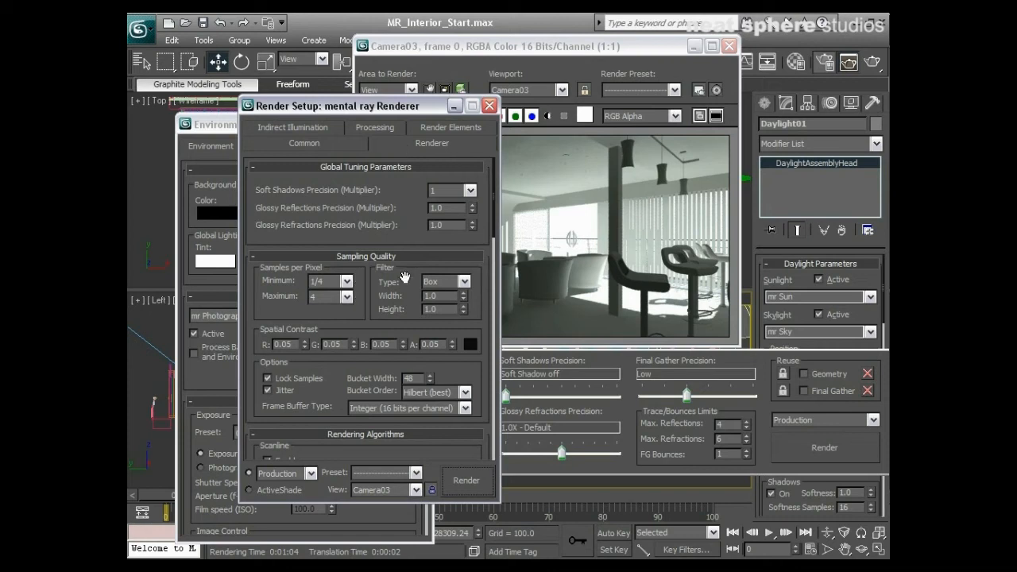
click(464, 282)
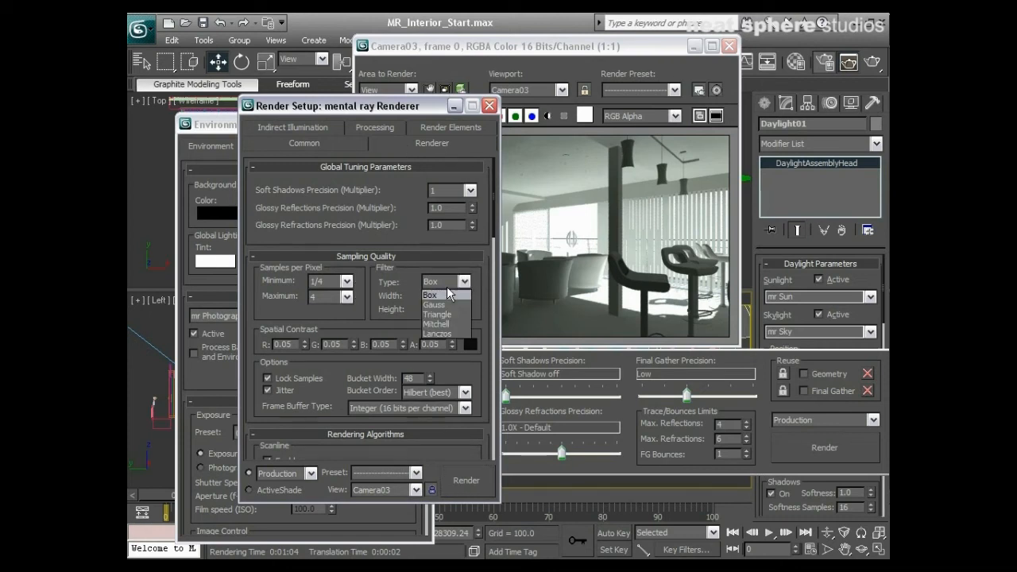
click(436, 324)
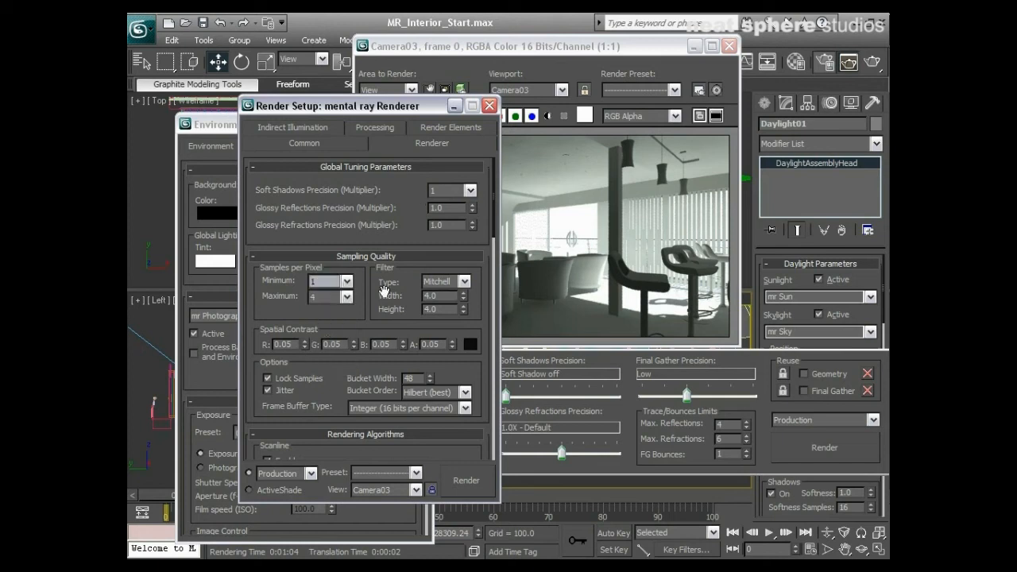
mouse_move(360, 289)
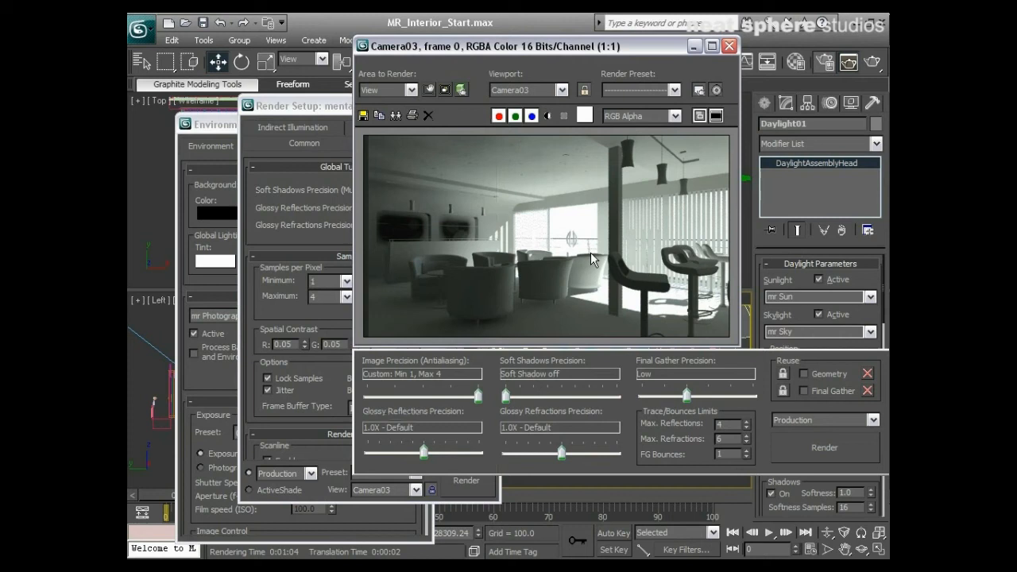
mouse_move(588, 257)
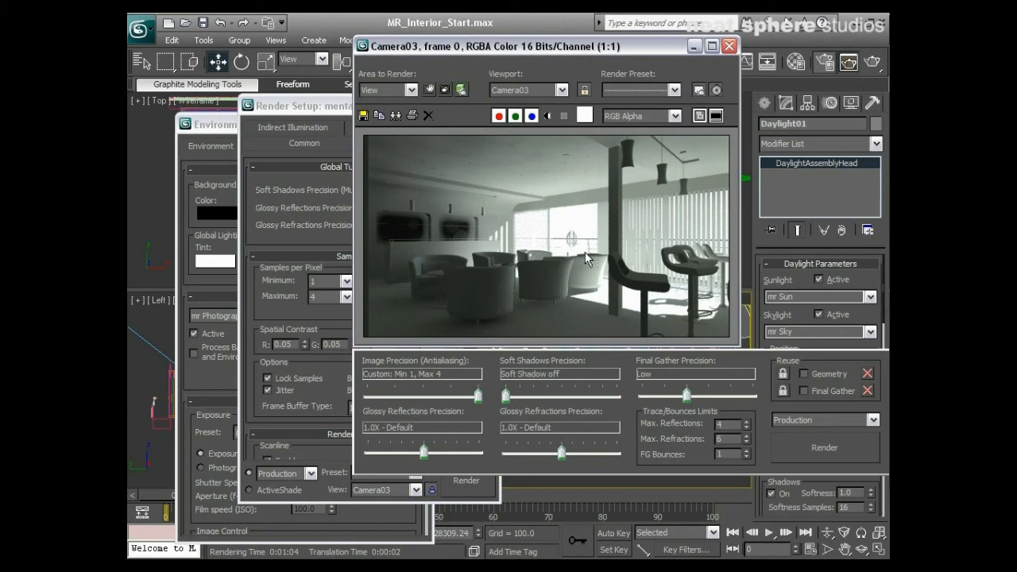
mouse_move(628, 321)
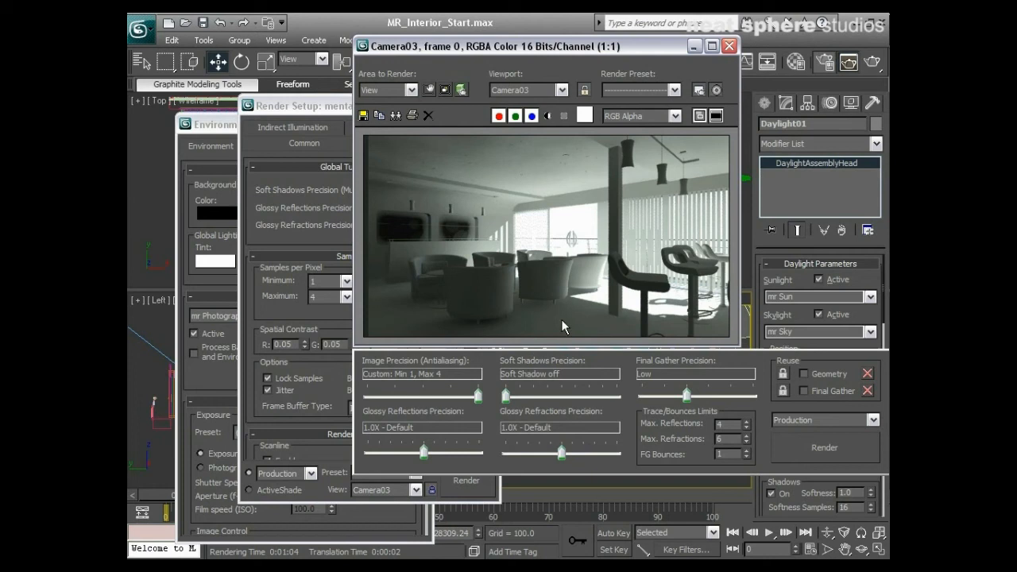
mouse_move(616, 289)
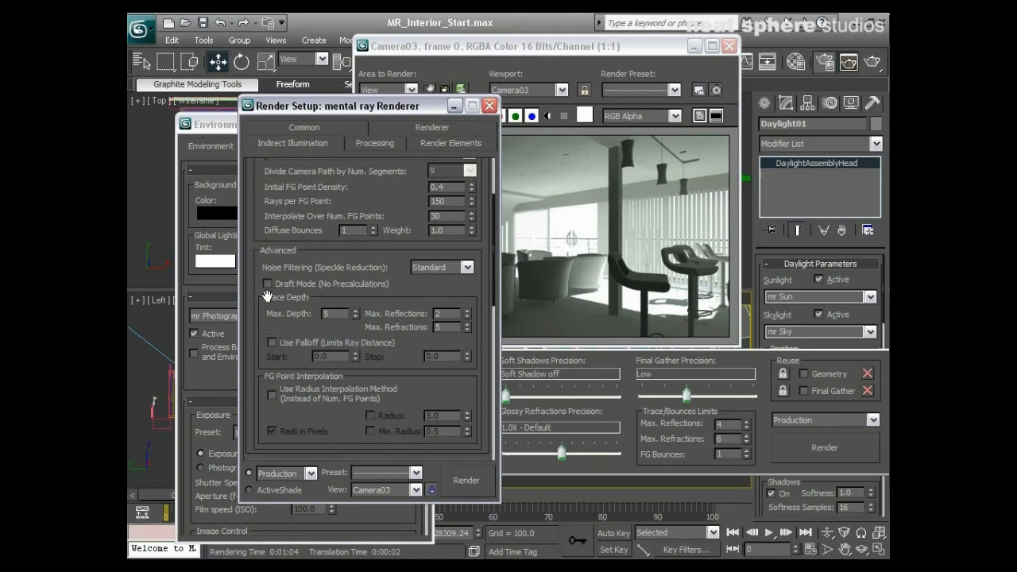
Lower the global illumination Light Properties Decay from 2.0 toward 1.9
scroll(down, 3)
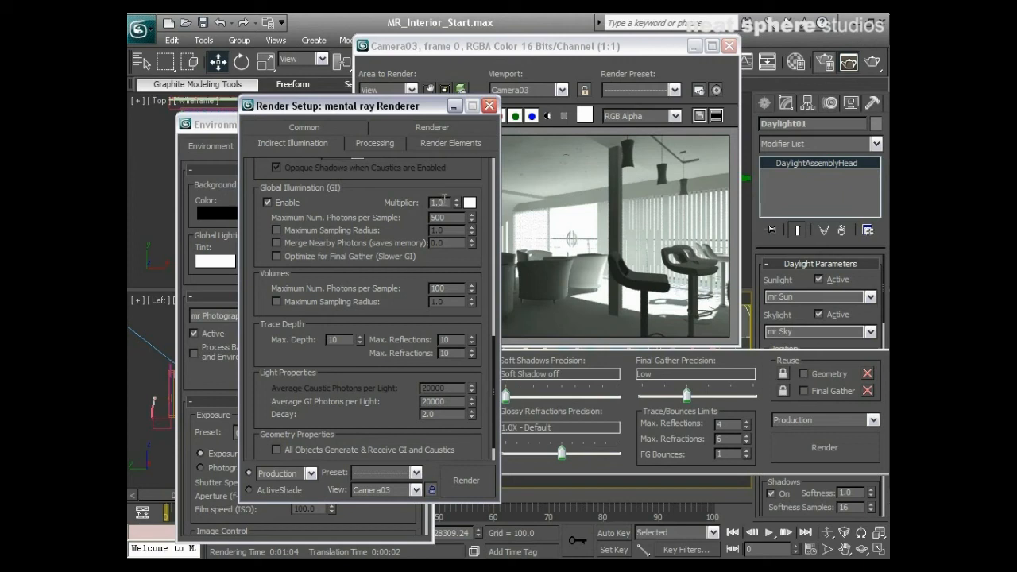
mouse_move(296, 417)
text(1.9)
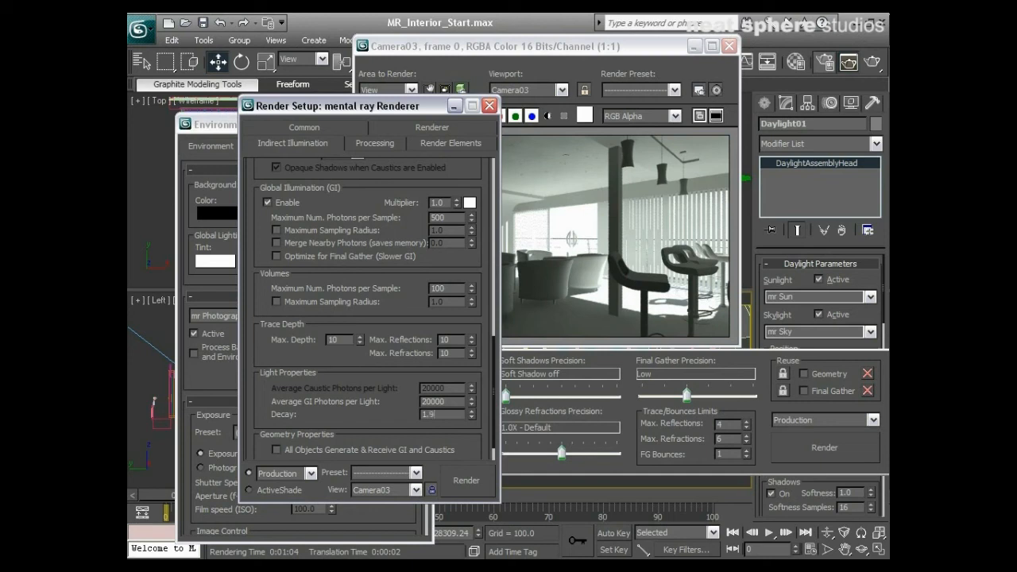
mouse_move(407, 413)
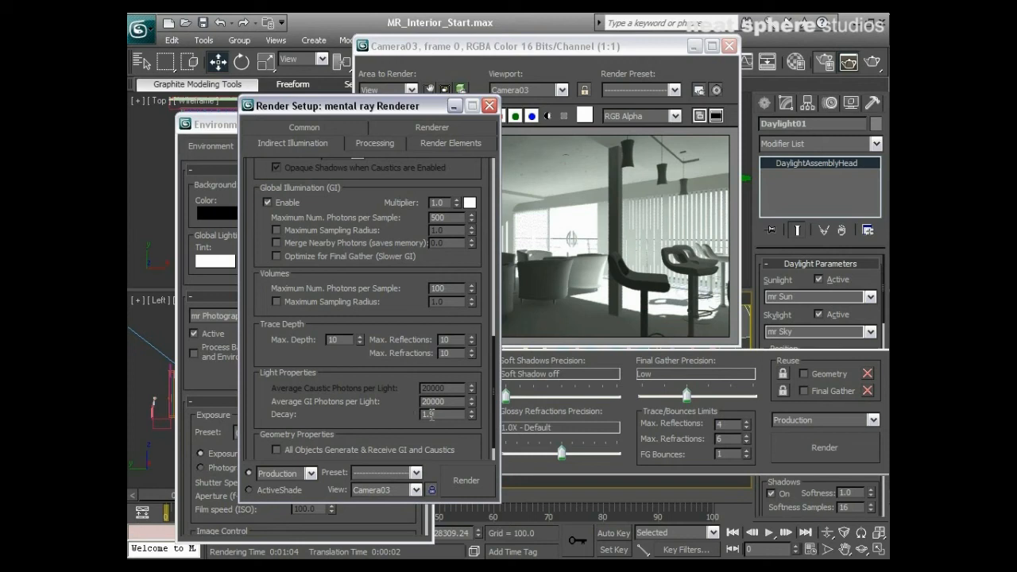
click(469, 410)
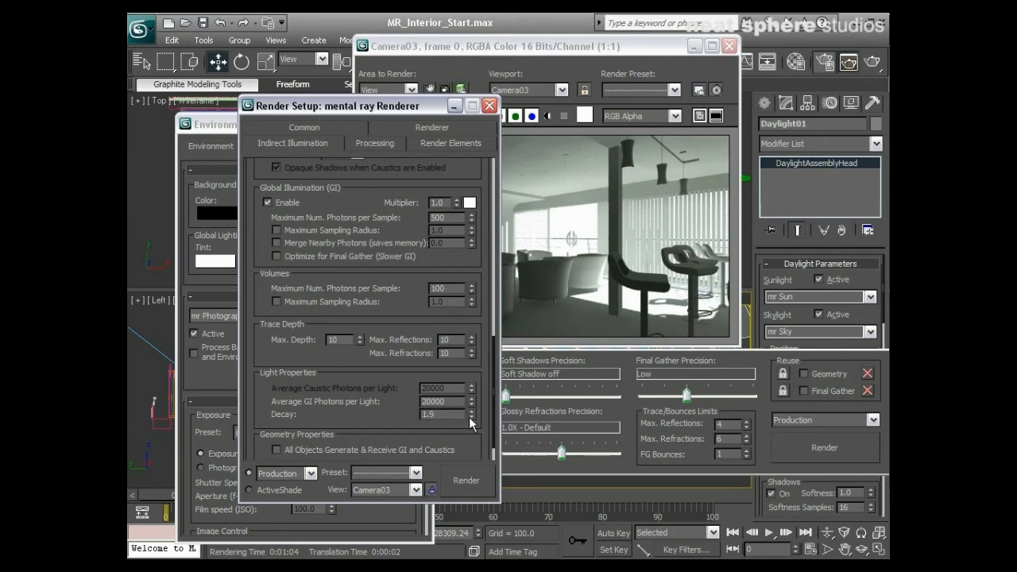
mouse_move(438, 200)
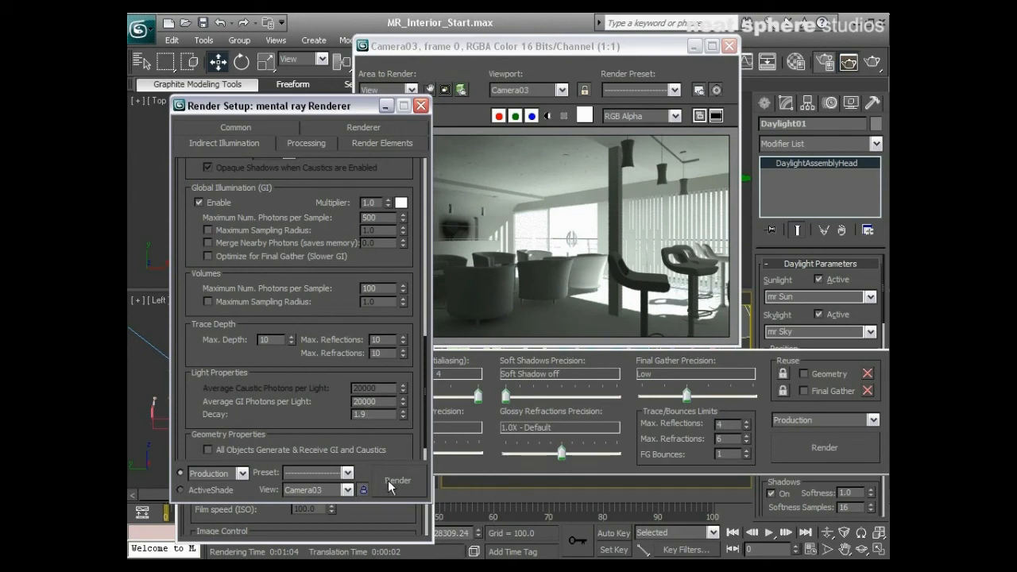
Render the Camera03 view again with the lowered GI decay for a brighter interior
click(398, 480)
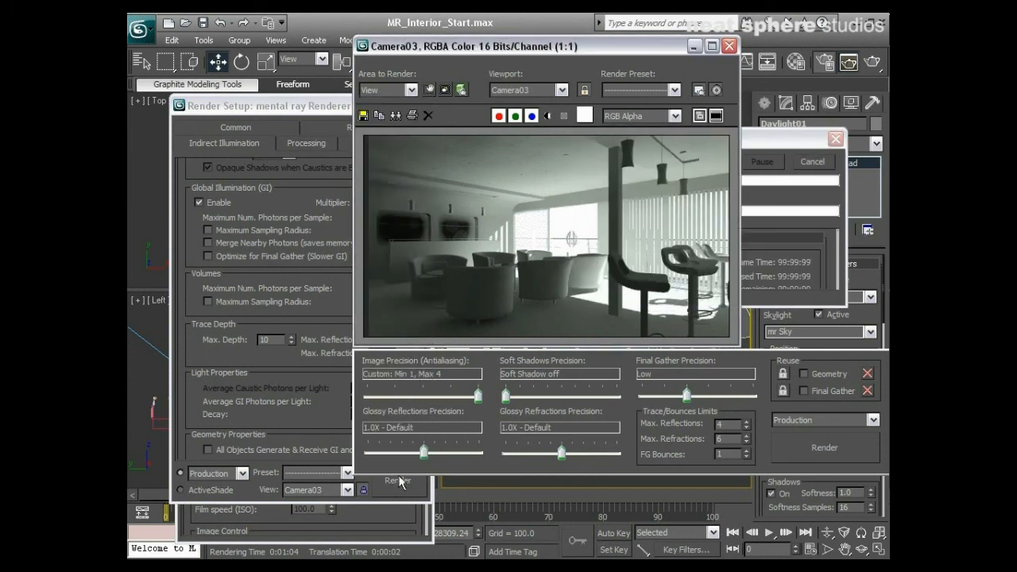
click(398, 480)
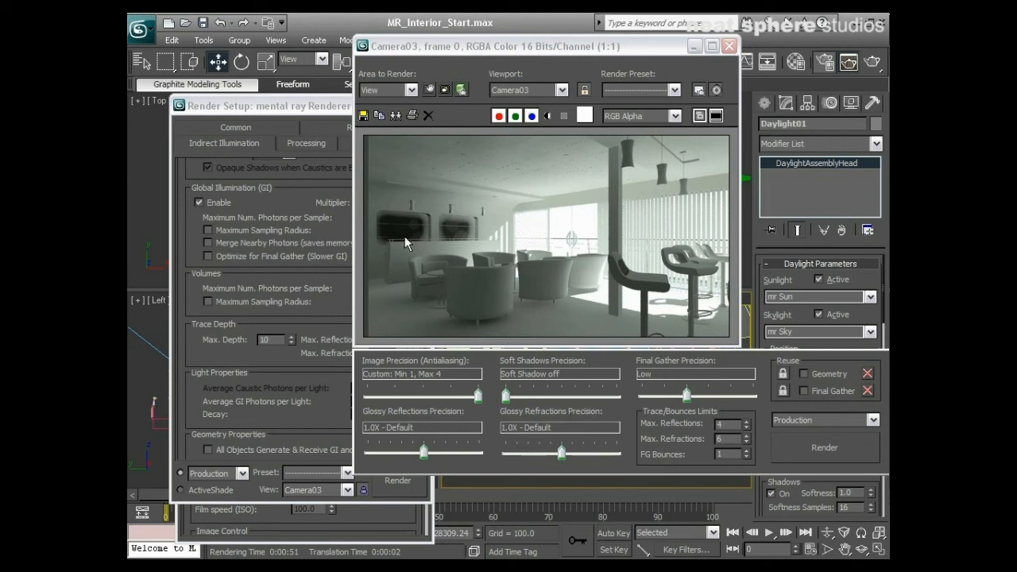
mouse_move(391, 321)
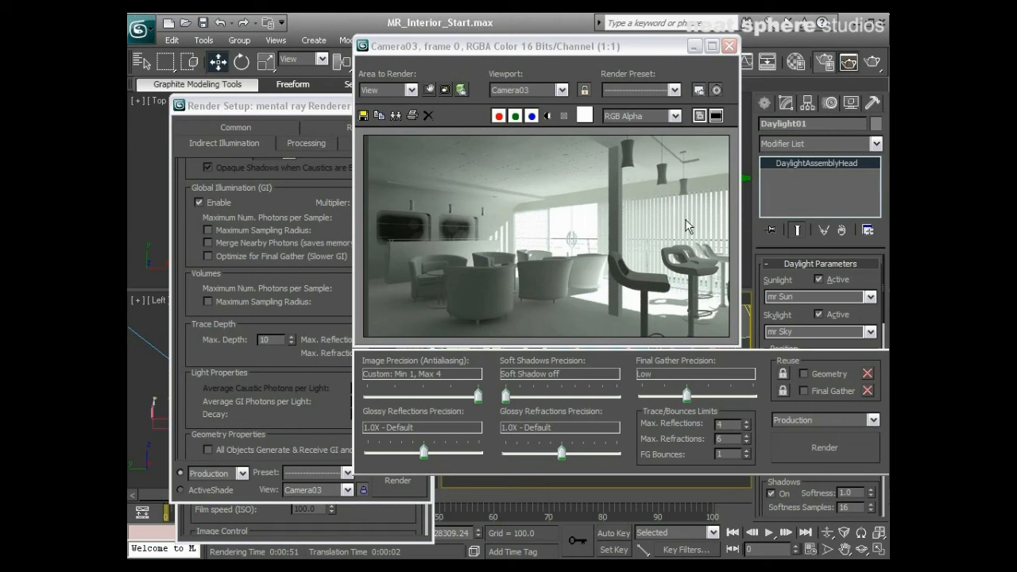
mouse_move(569, 232)
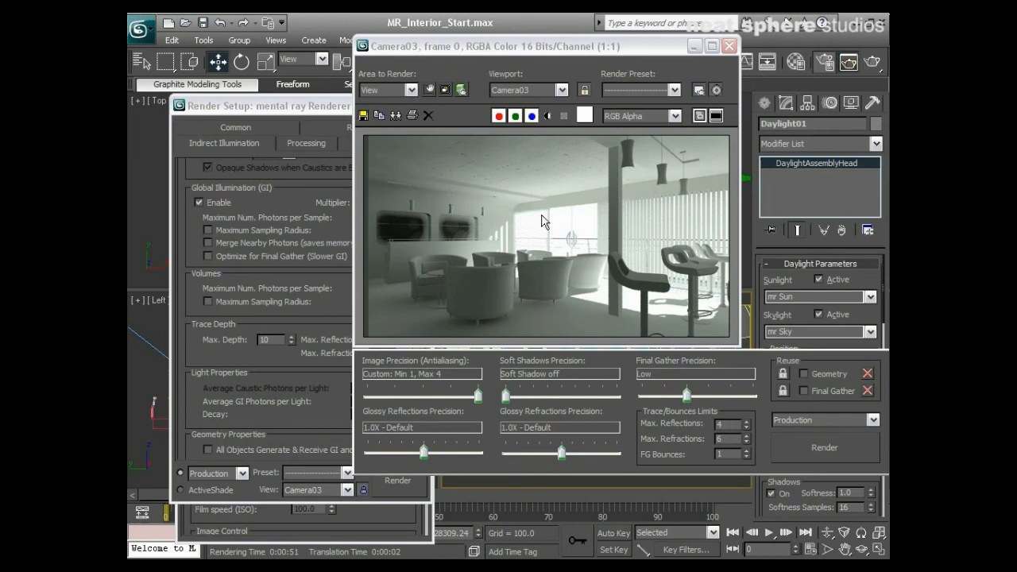
mouse_move(558, 334)
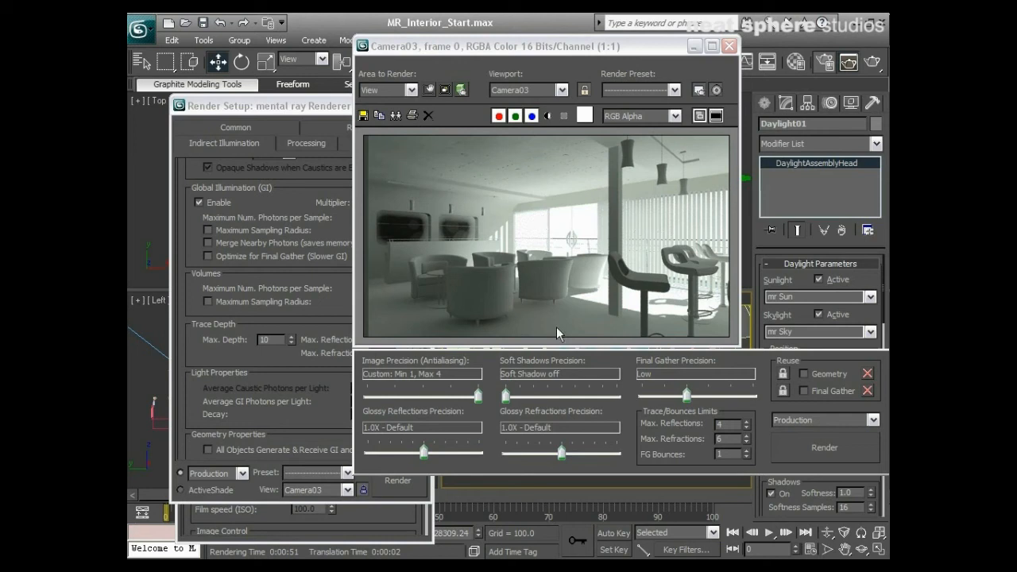
mouse_move(744, 224)
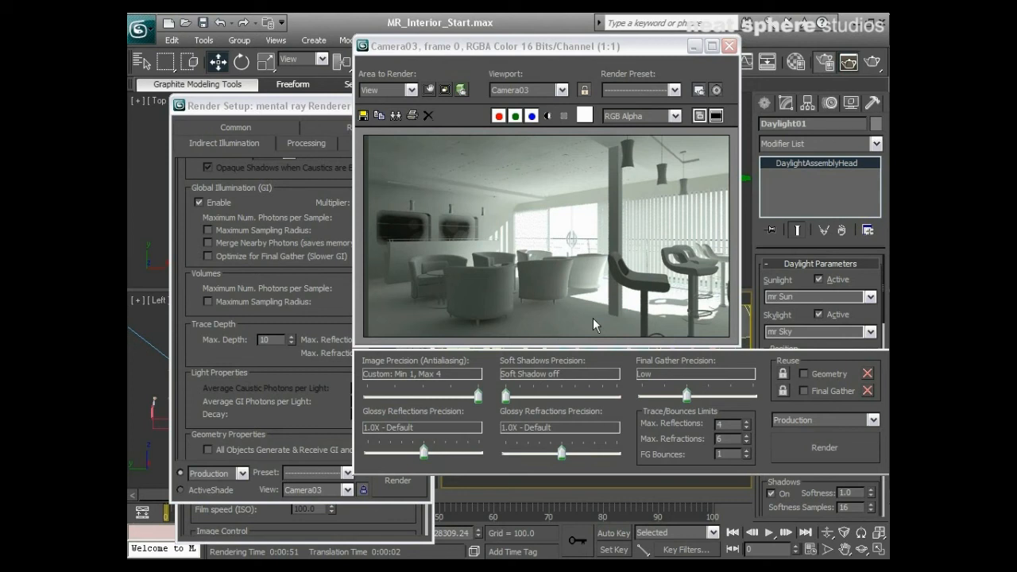
mouse_move(361, 310)
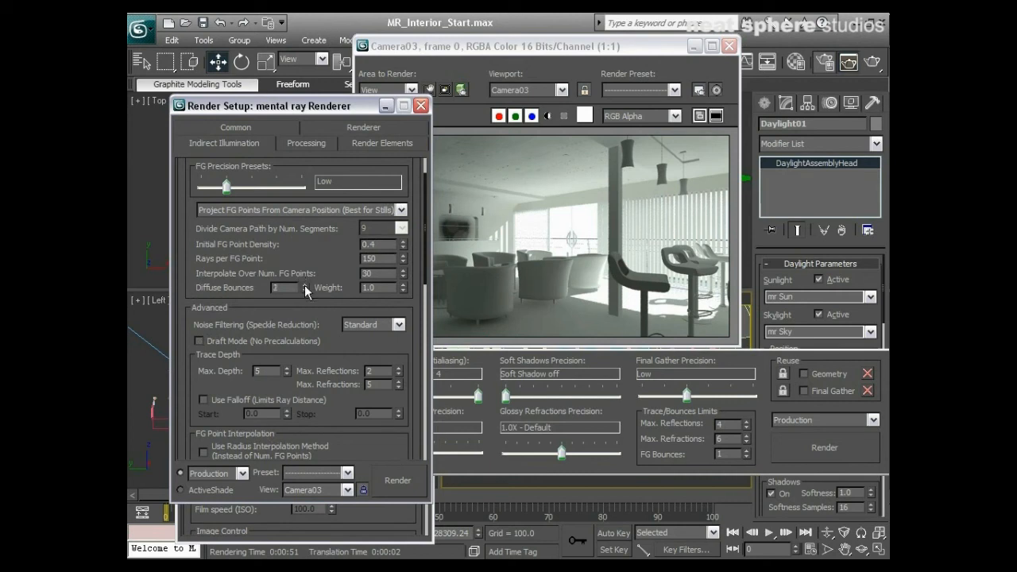
click(397, 481)
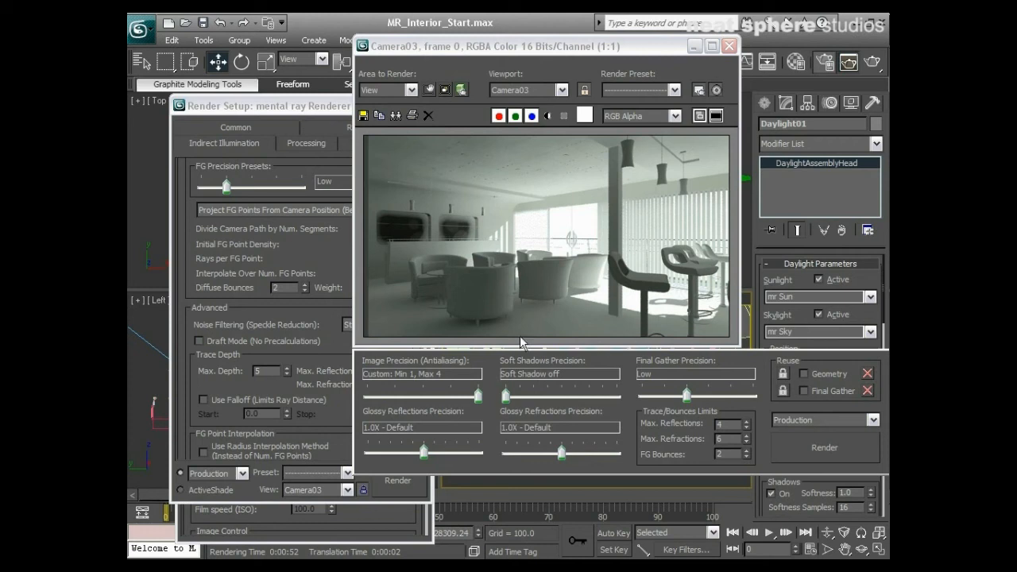
mouse_move(516, 160)
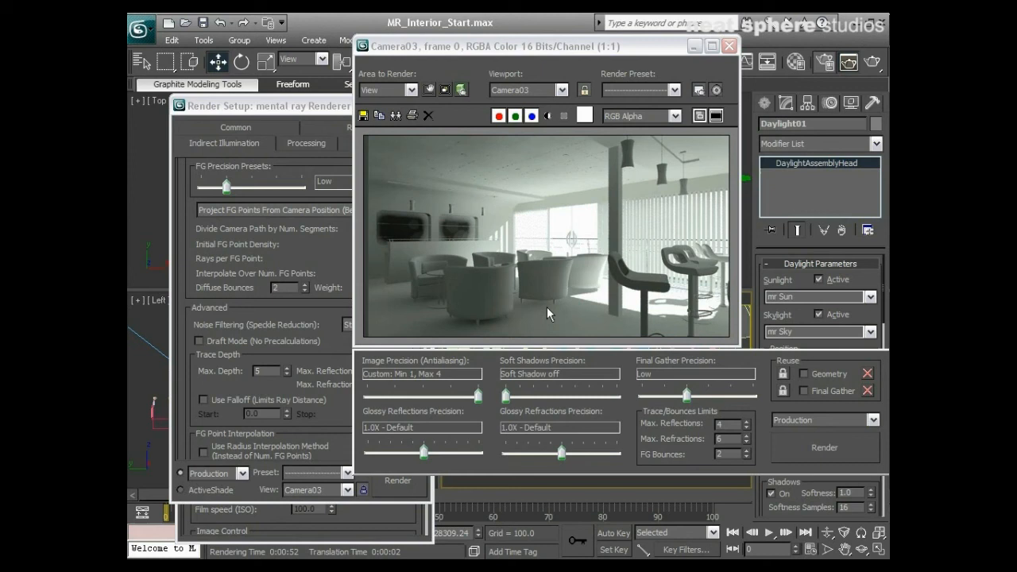
mouse_move(537, 307)
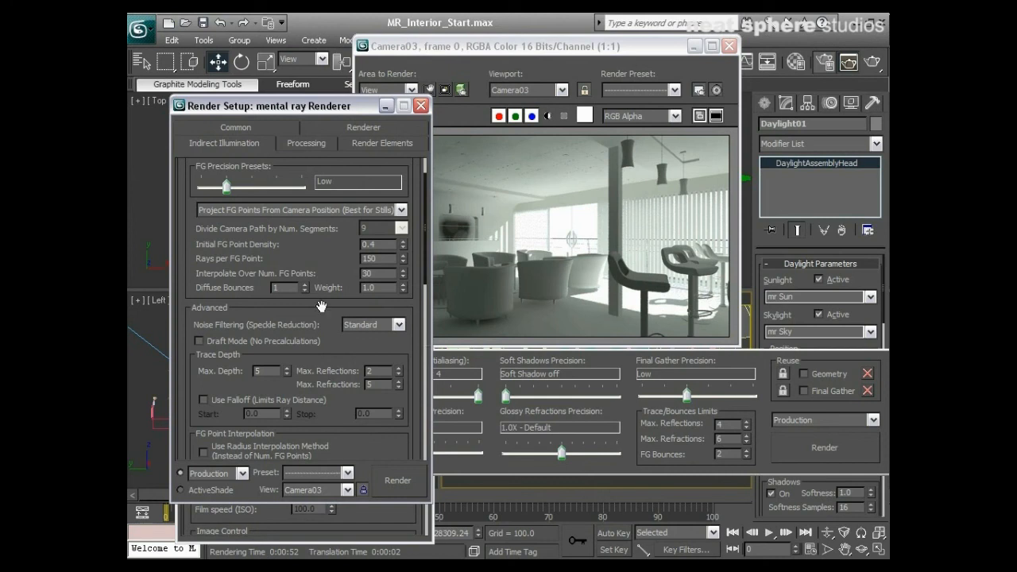
mouse_move(347, 436)
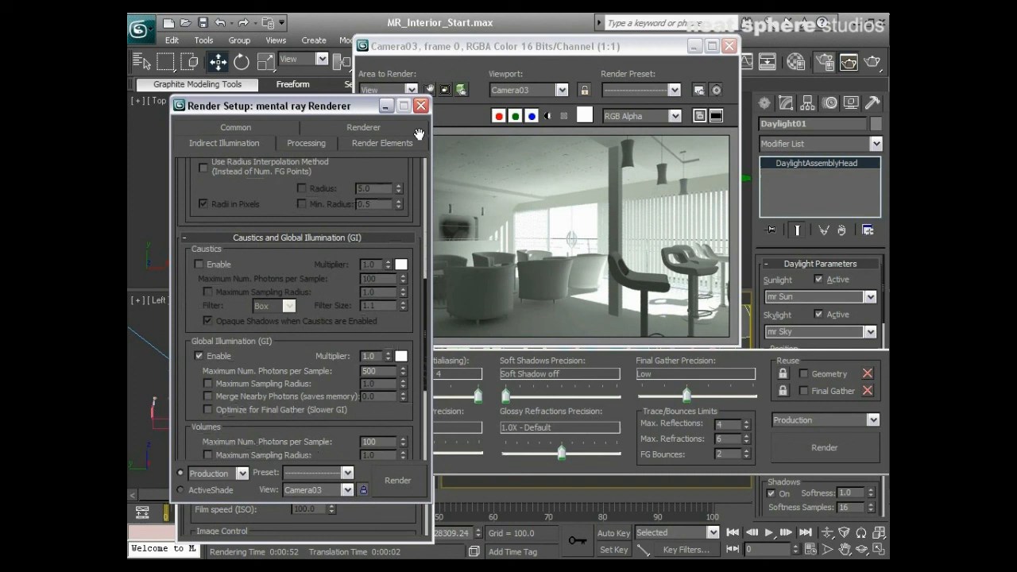
Adjust the global illumination multiplier and photon settings beside the latest Camera03 render
scroll(down, 3)
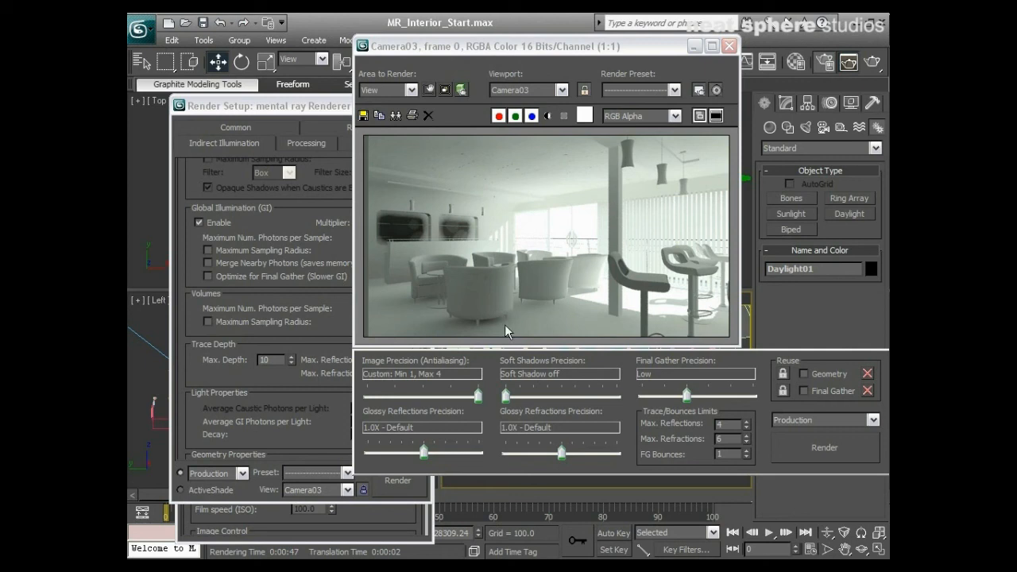
mouse_move(515, 274)
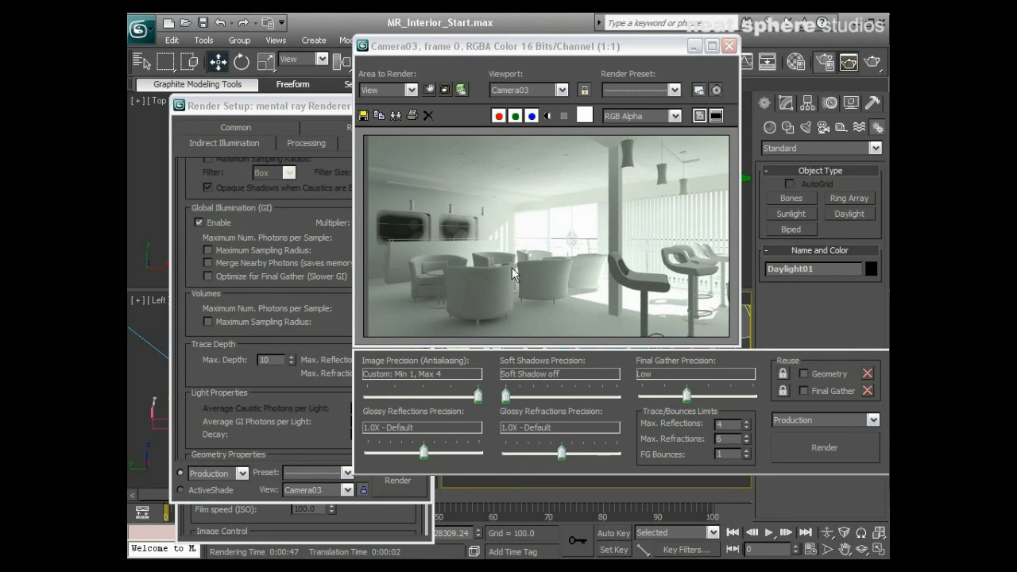
mouse_move(569, 151)
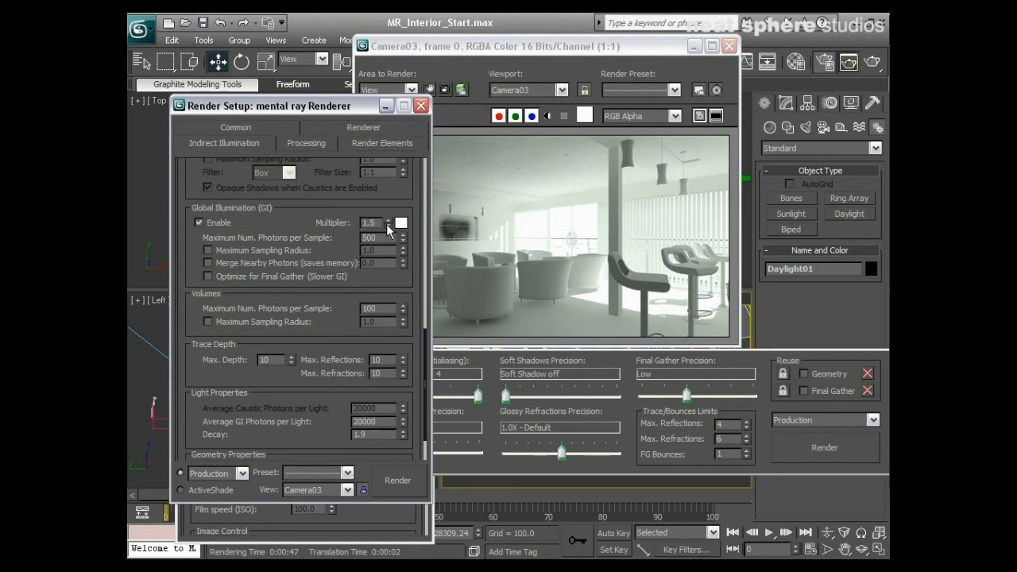
click(392, 227)
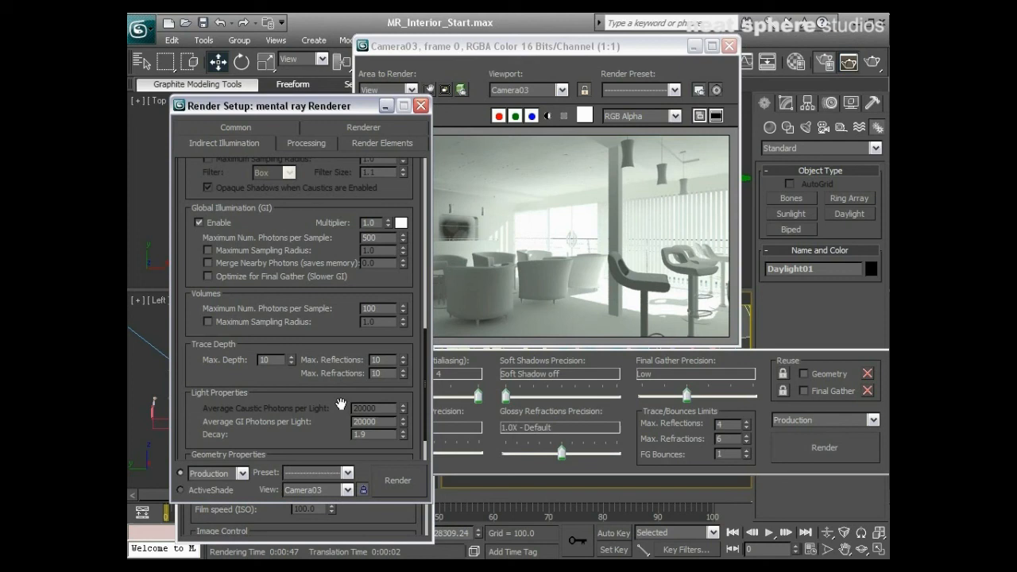
mouse_move(331, 305)
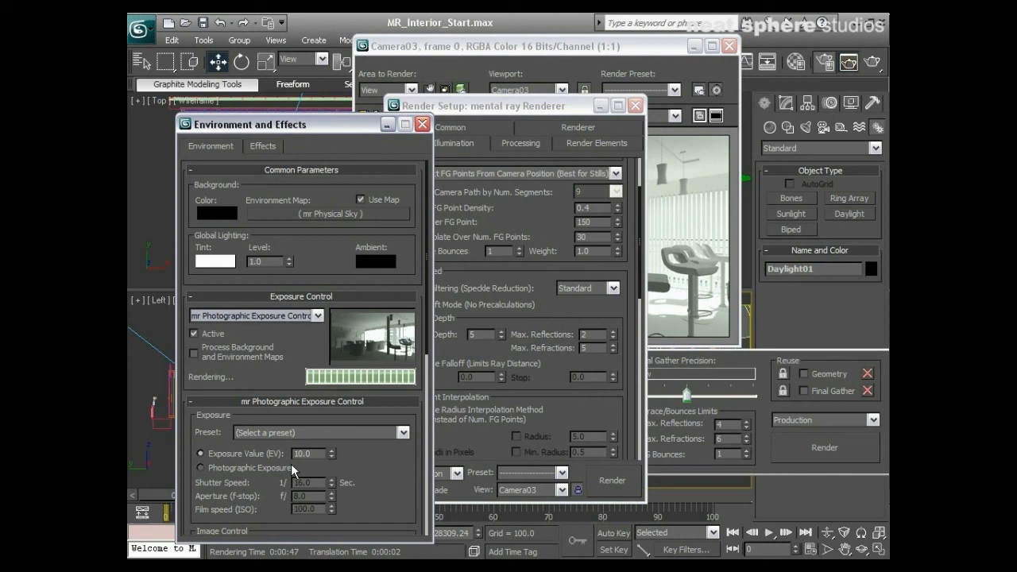
mouse_move(312, 451)
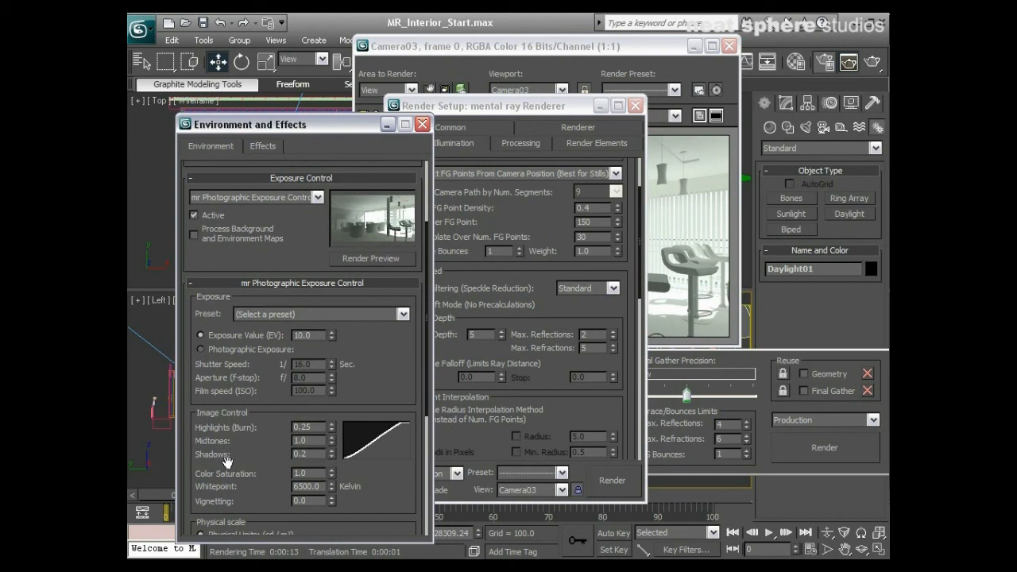
mouse_move(270, 439)
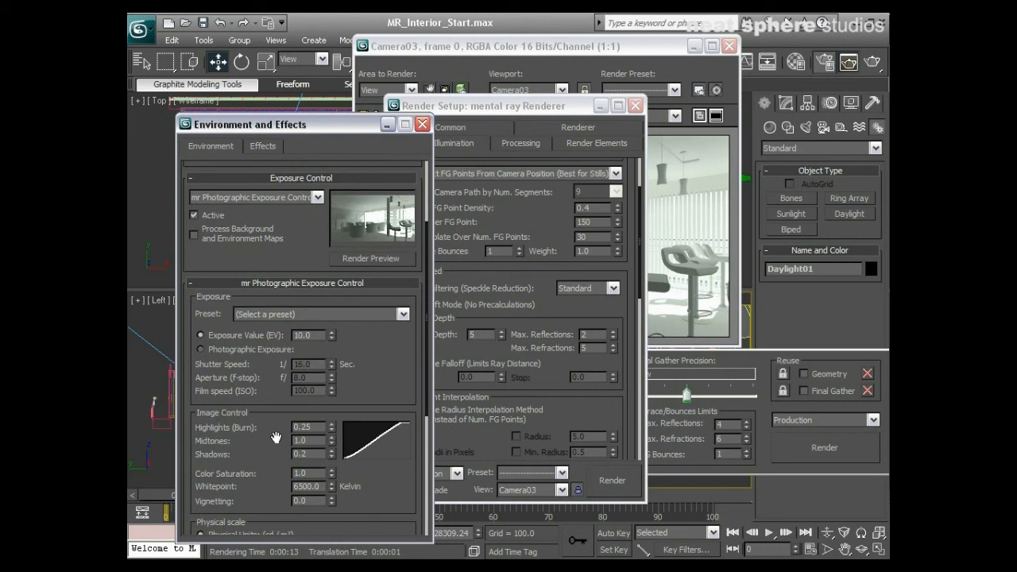
mouse_move(332, 427)
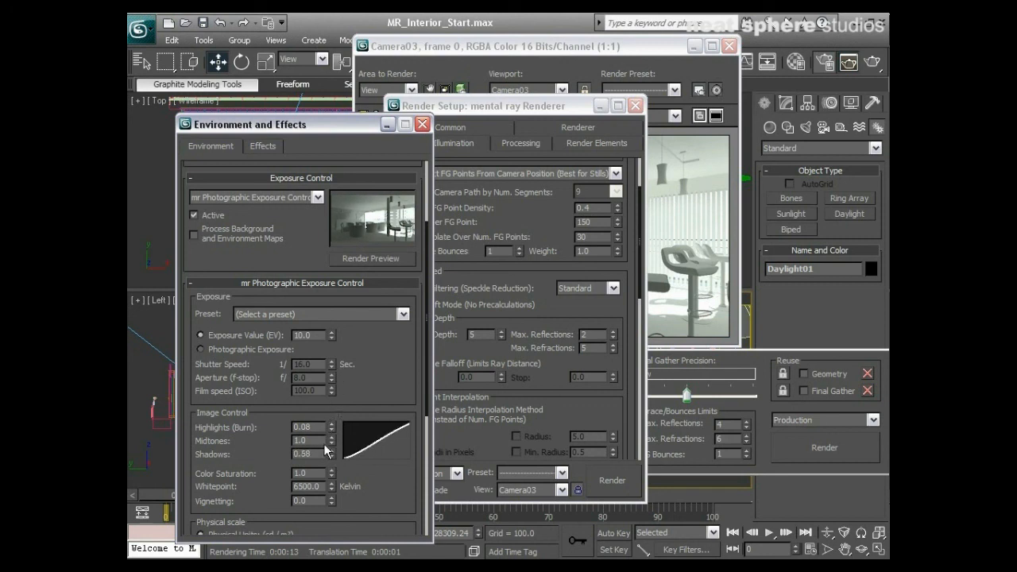
Raise Shadows to about 0.91 and clear Highlights (Burn) to 0.0 in Image Control
click(332, 437)
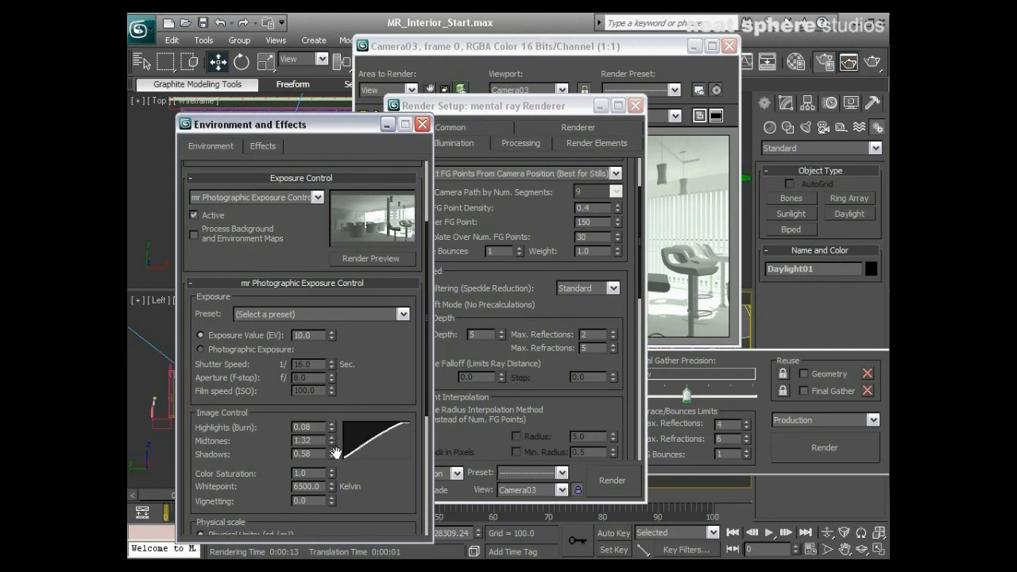
drag(328, 455, 328, 429)
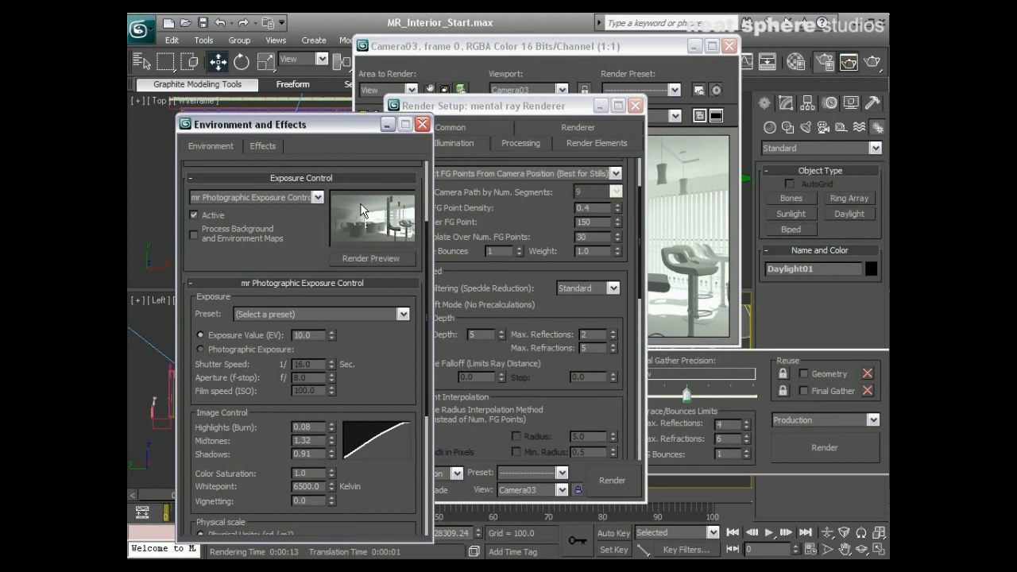
click(329, 423)
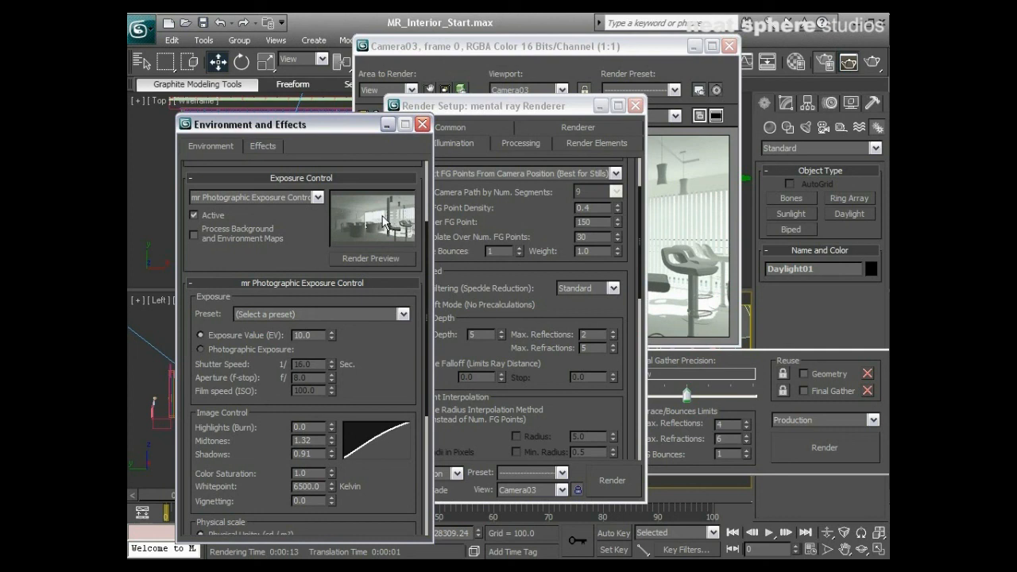
mouse_move(581, 311)
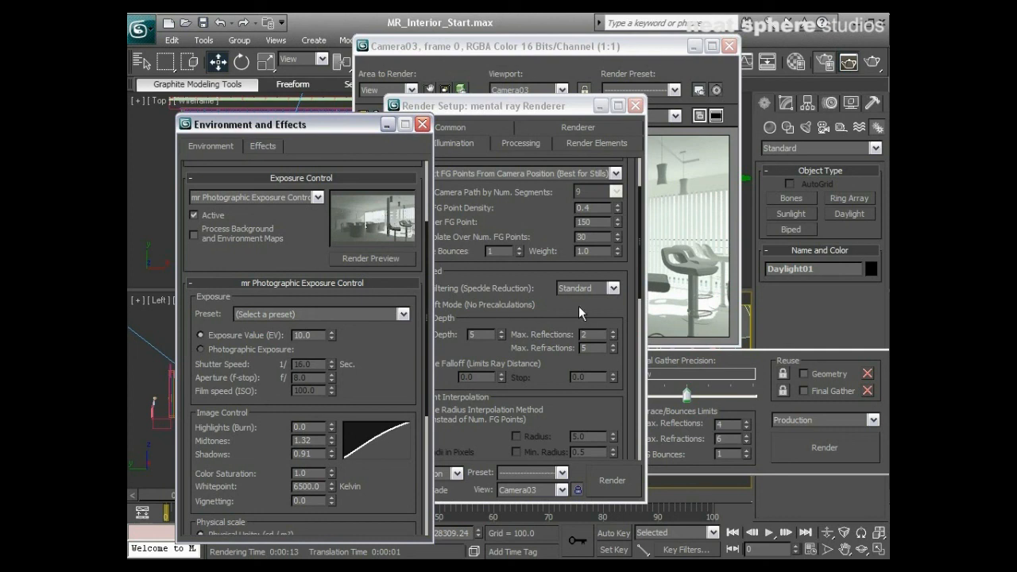
mouse_move(229, 418)
text(2)
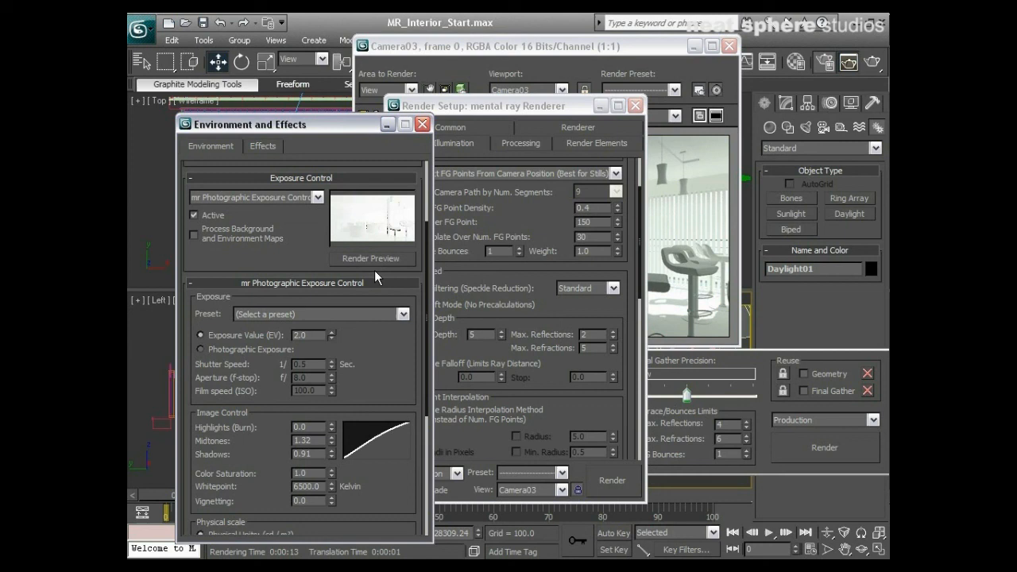
Step the Exposure Value through 5, 11 and 14 against the preview, then settle it back near 11
click(333, 332)
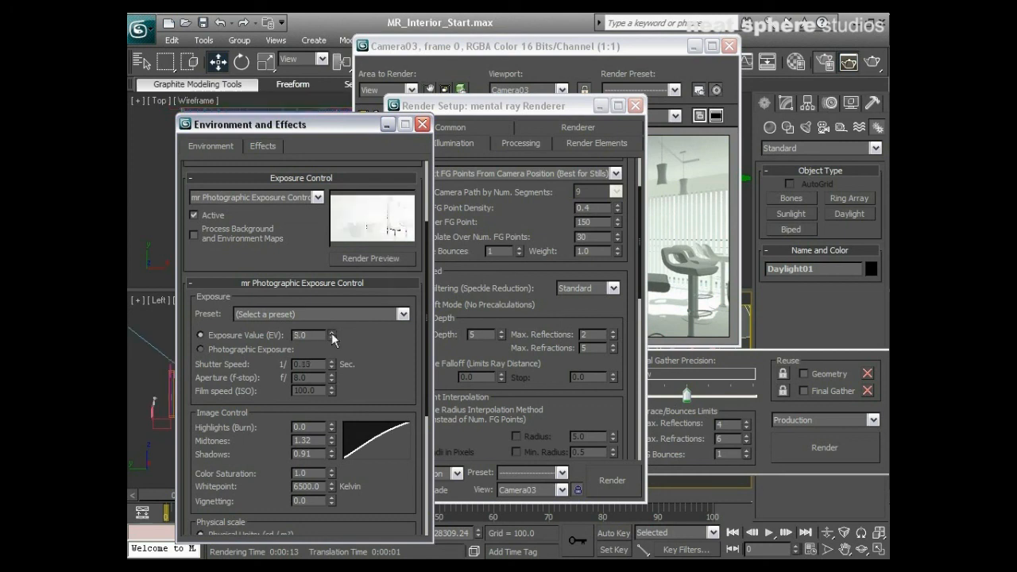
click(334, 332)
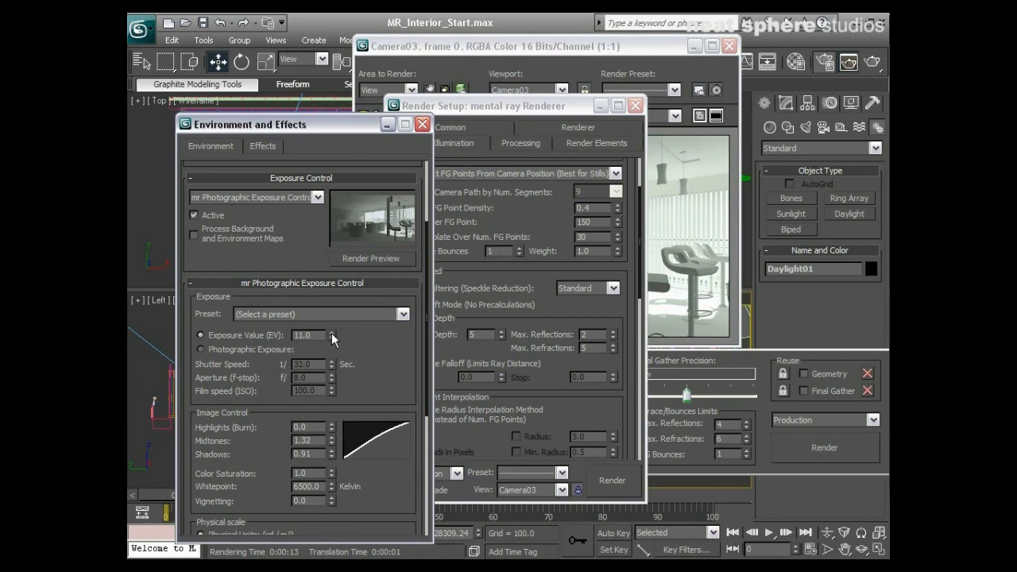
click(334, 333)
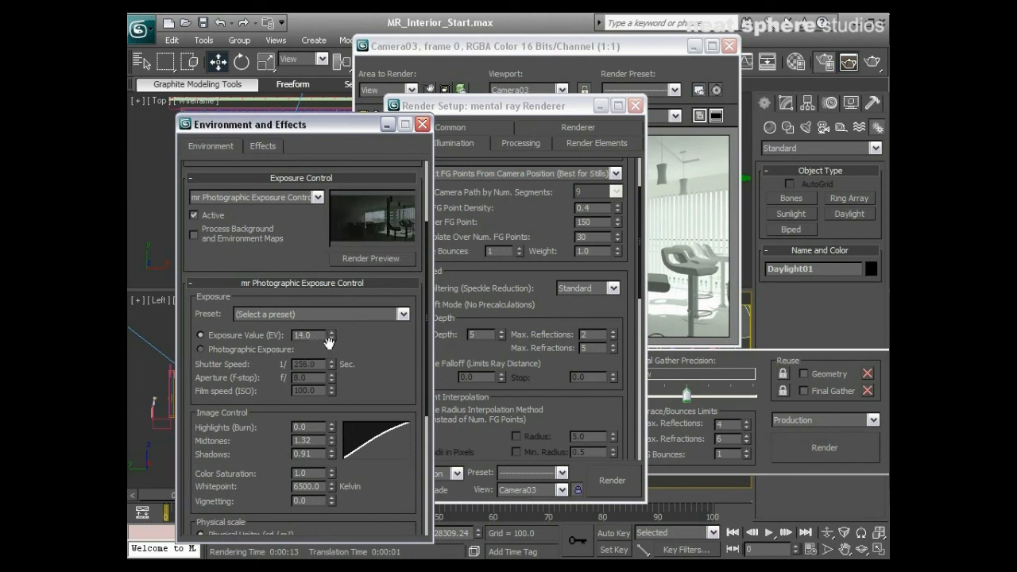
click(329, 332)
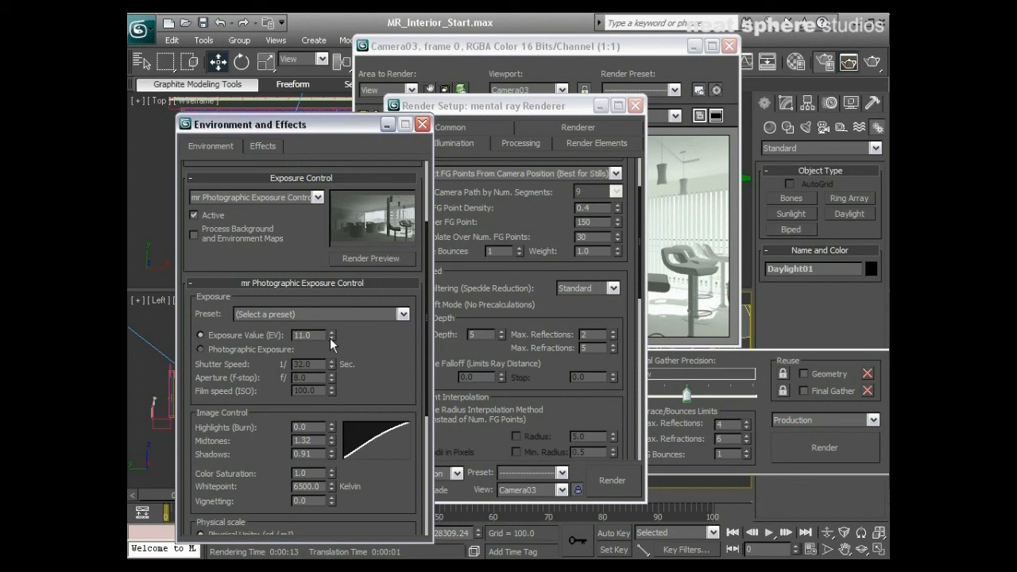
click(332, 338)
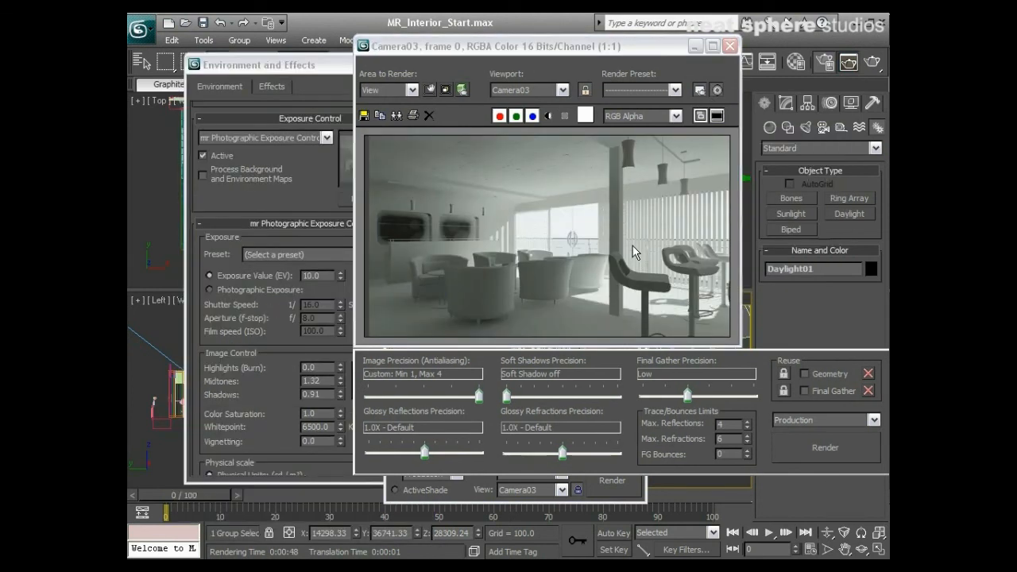
mouse_move(420, 302)
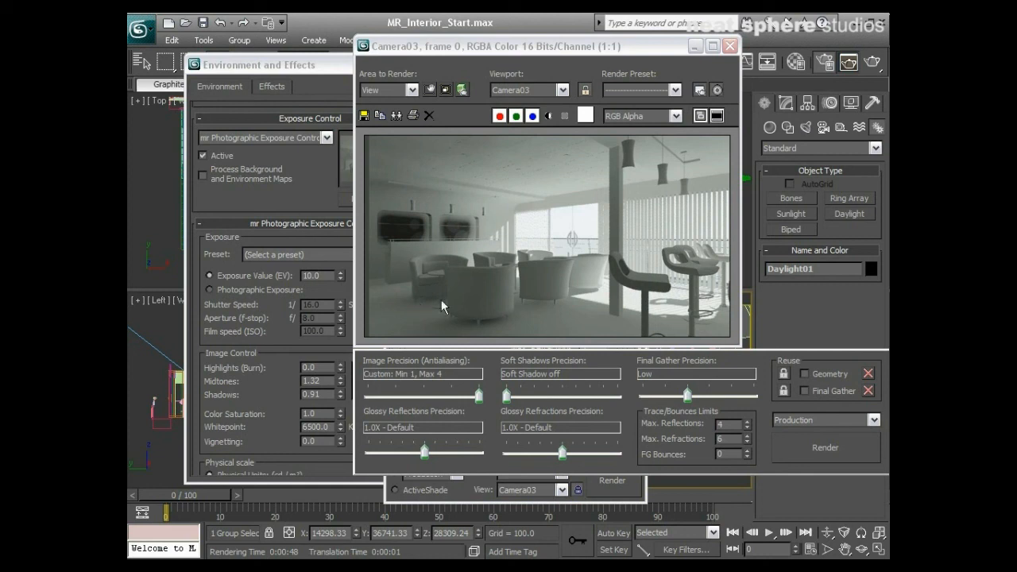
mouse_move(580, 328)
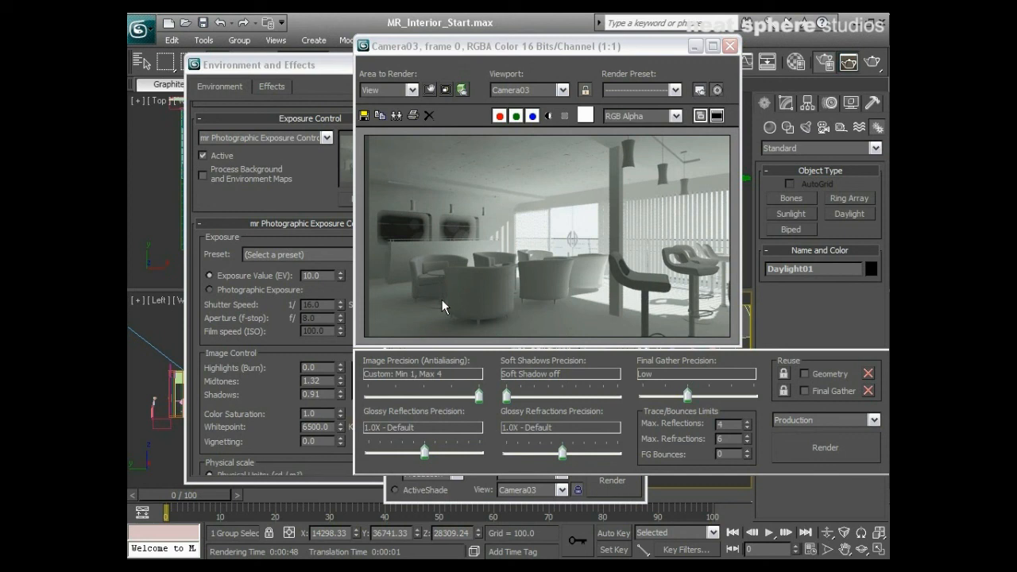
mouse_move(684, 318)
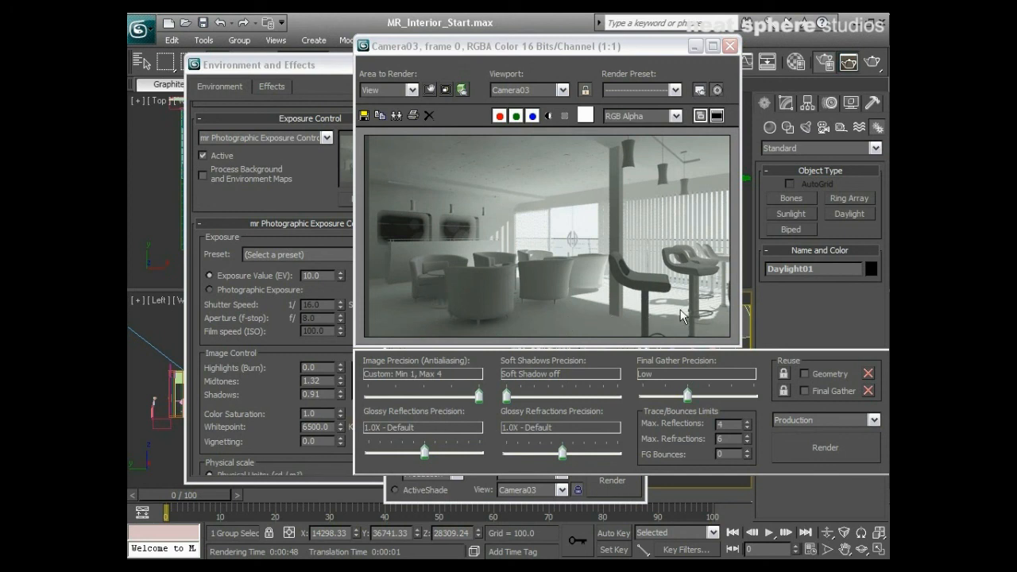
mouse_move(662, 67)
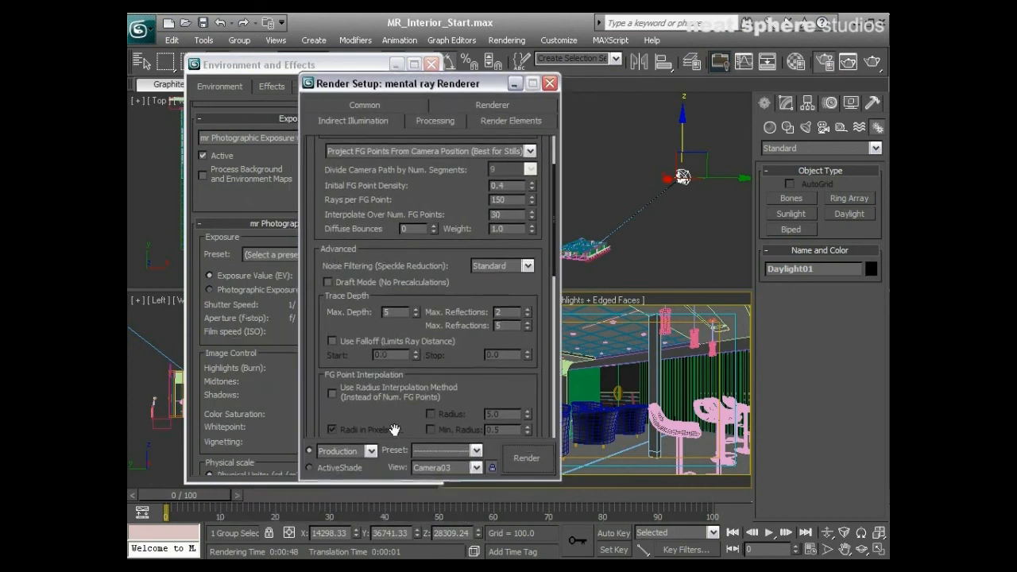
Scroll Indirect Illumination down to the Global Illumination photon settings, then bring Environment and Effects forward
scroll(down, 3)
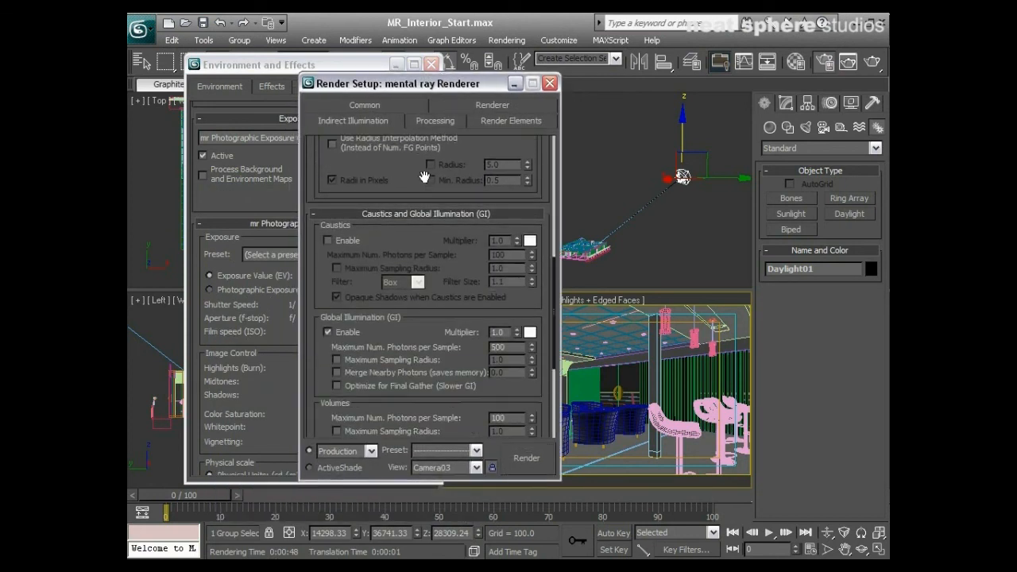
scroll(down, 3)
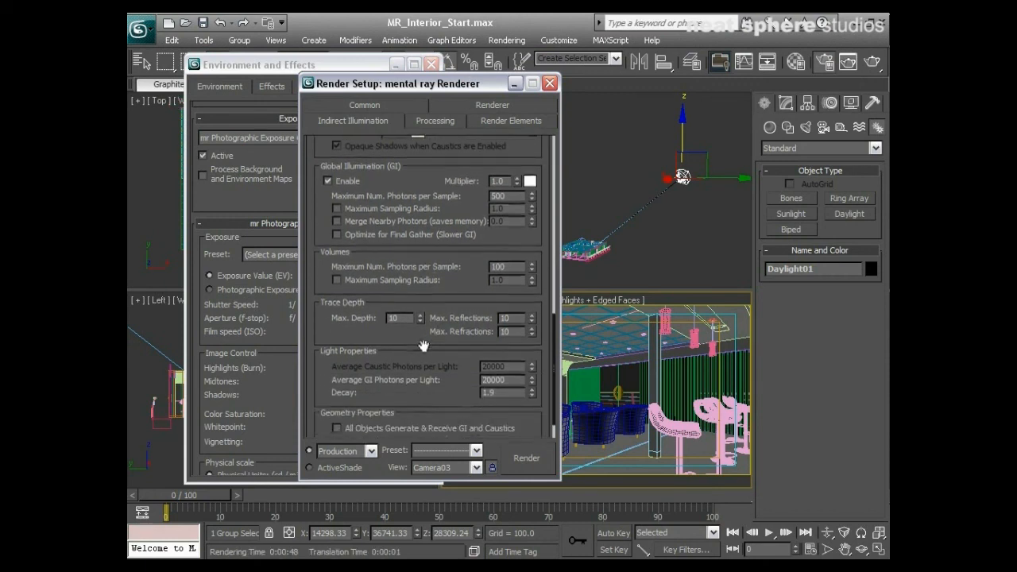
mouse_move(354, 413)
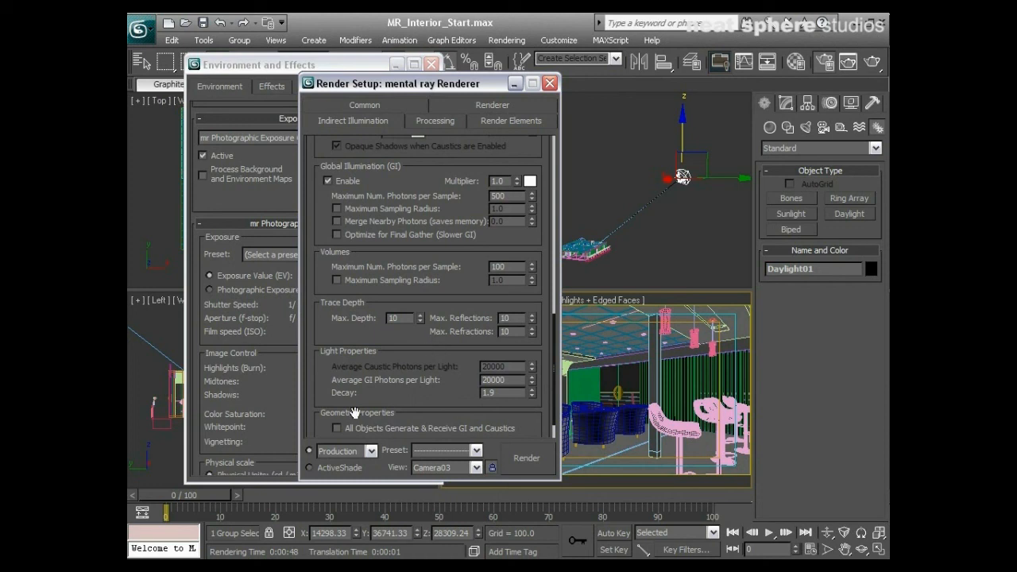
mouse_move(357, 414)
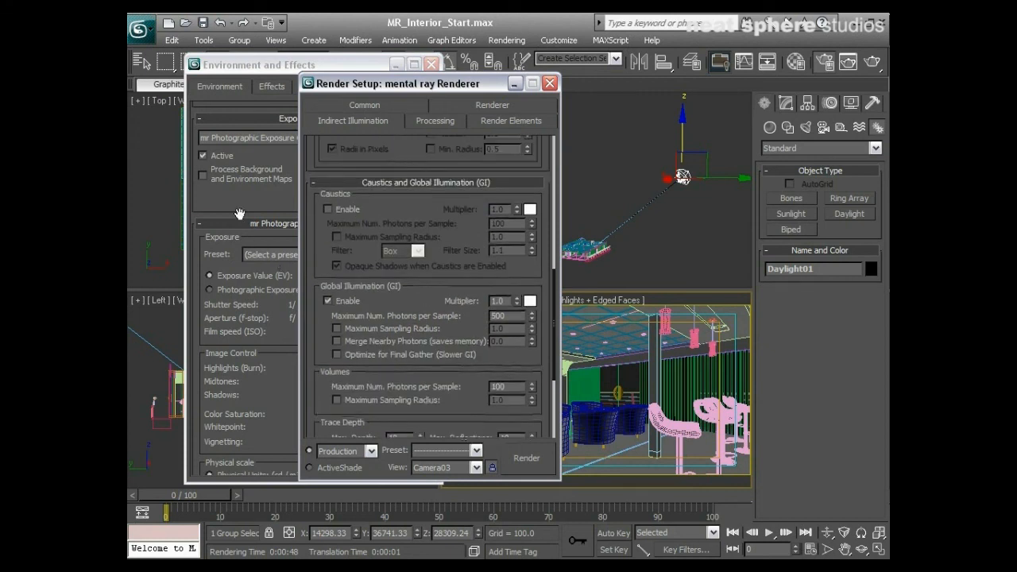
click(262, 64)
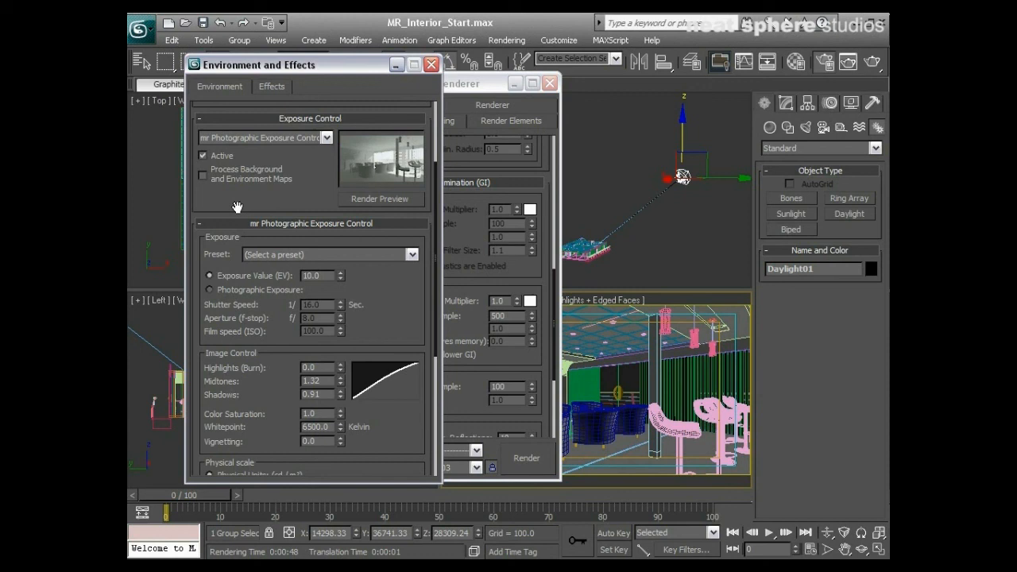
mouse_move(308, 182)
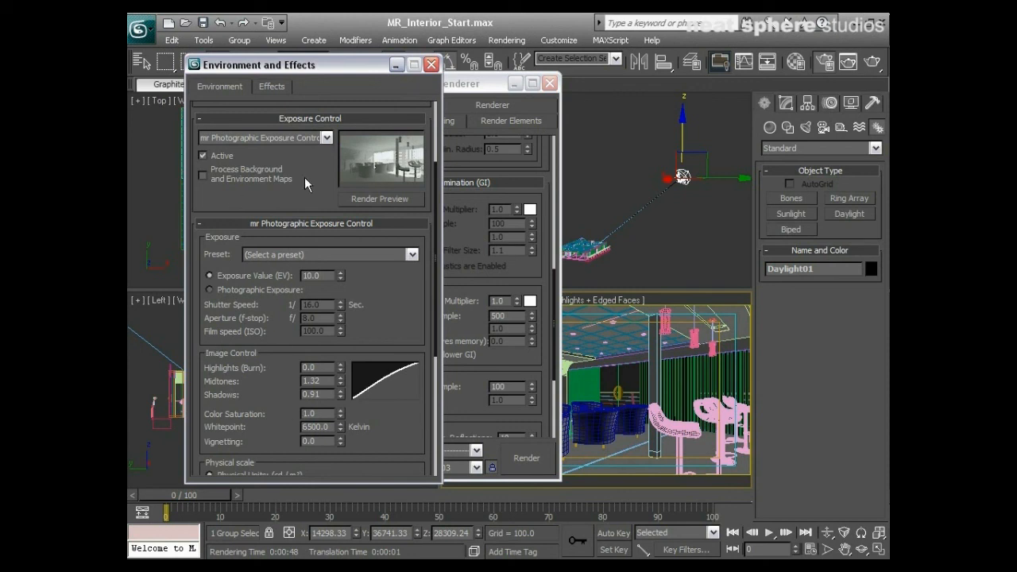
mouse_move(325, 229)
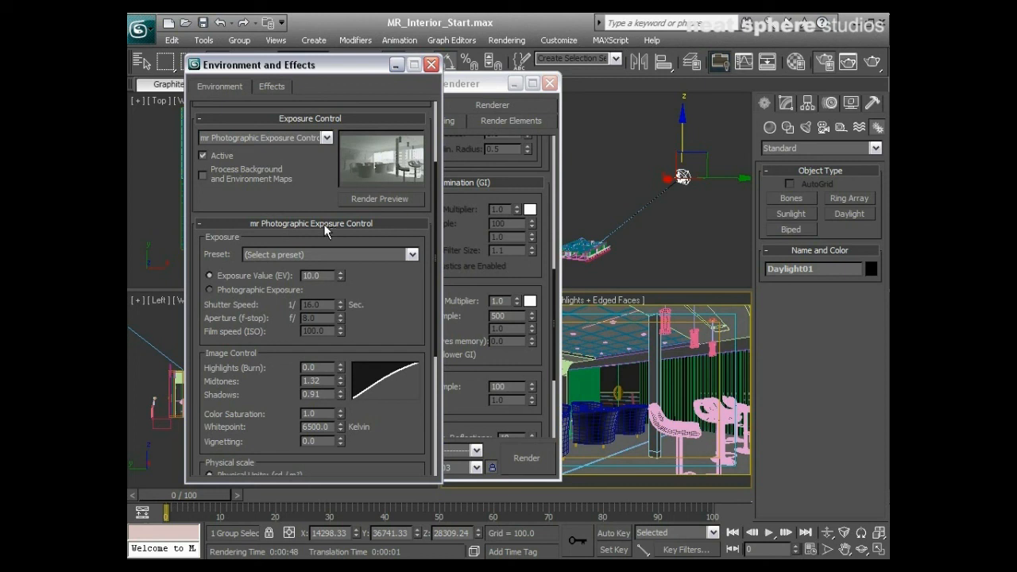
mouse_move(848, 62)
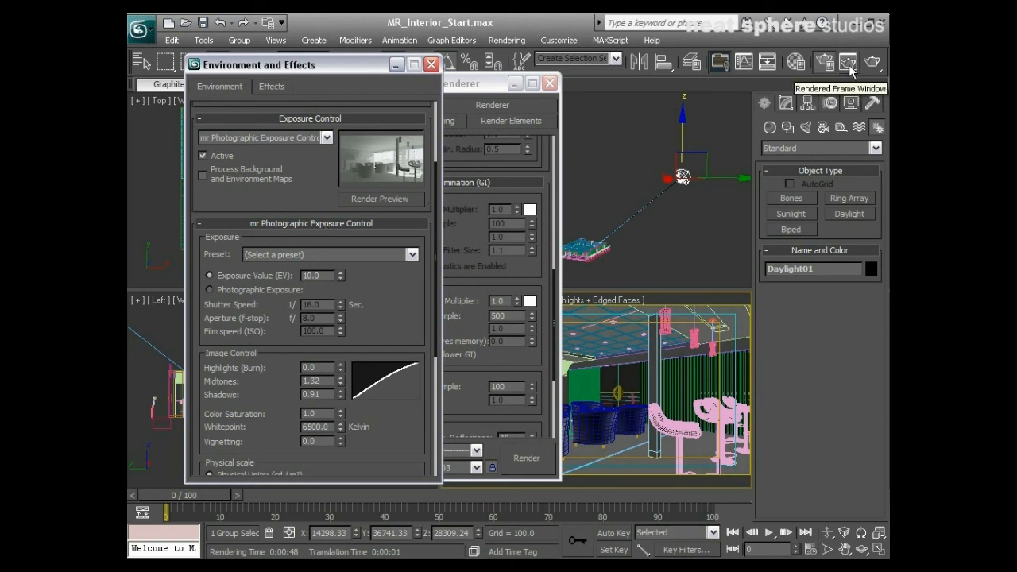